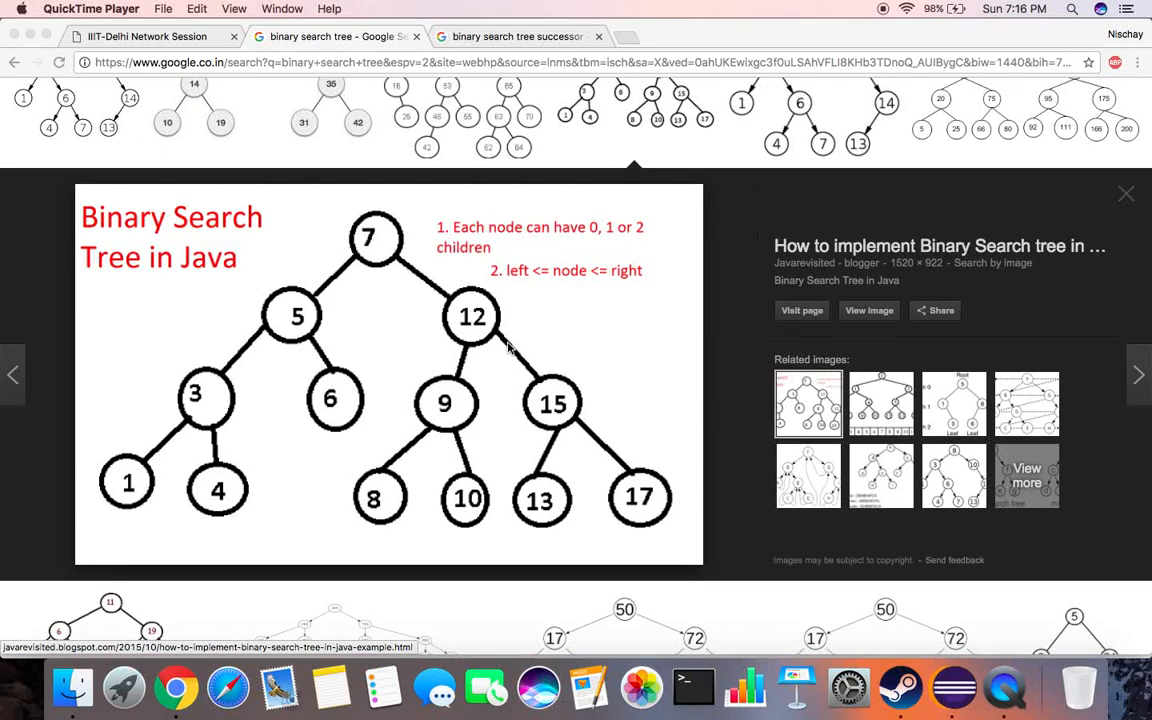
mouse_move(520, 347)
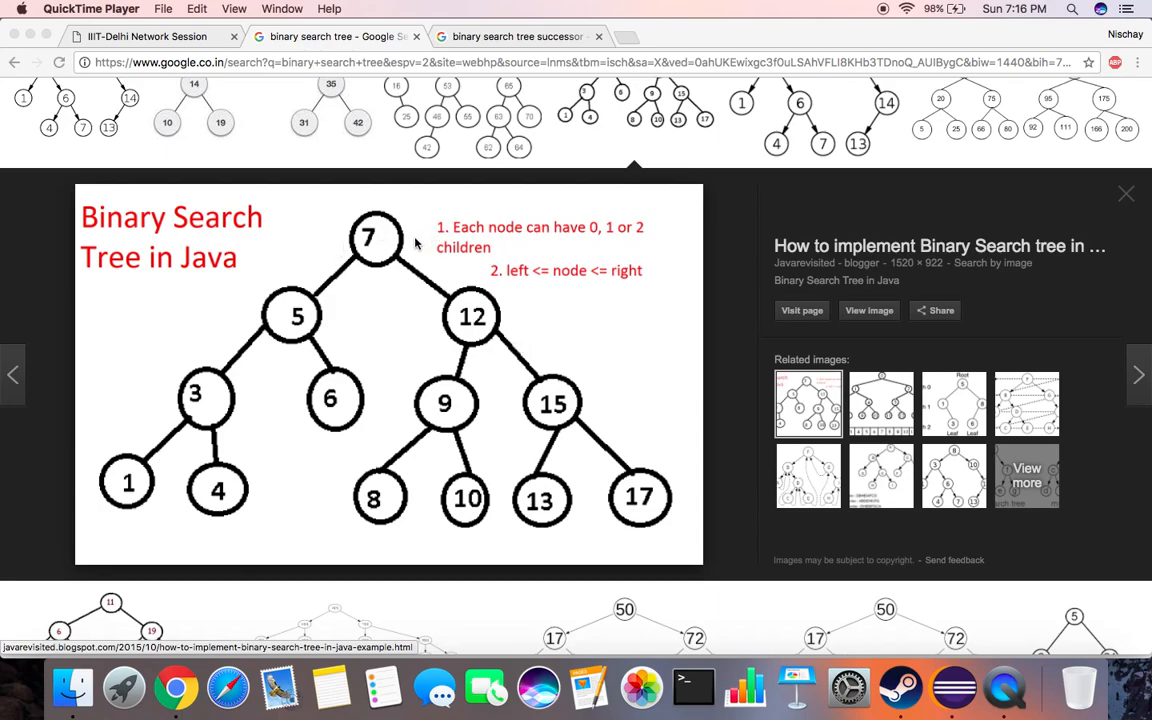
mouse_move(679, 529)
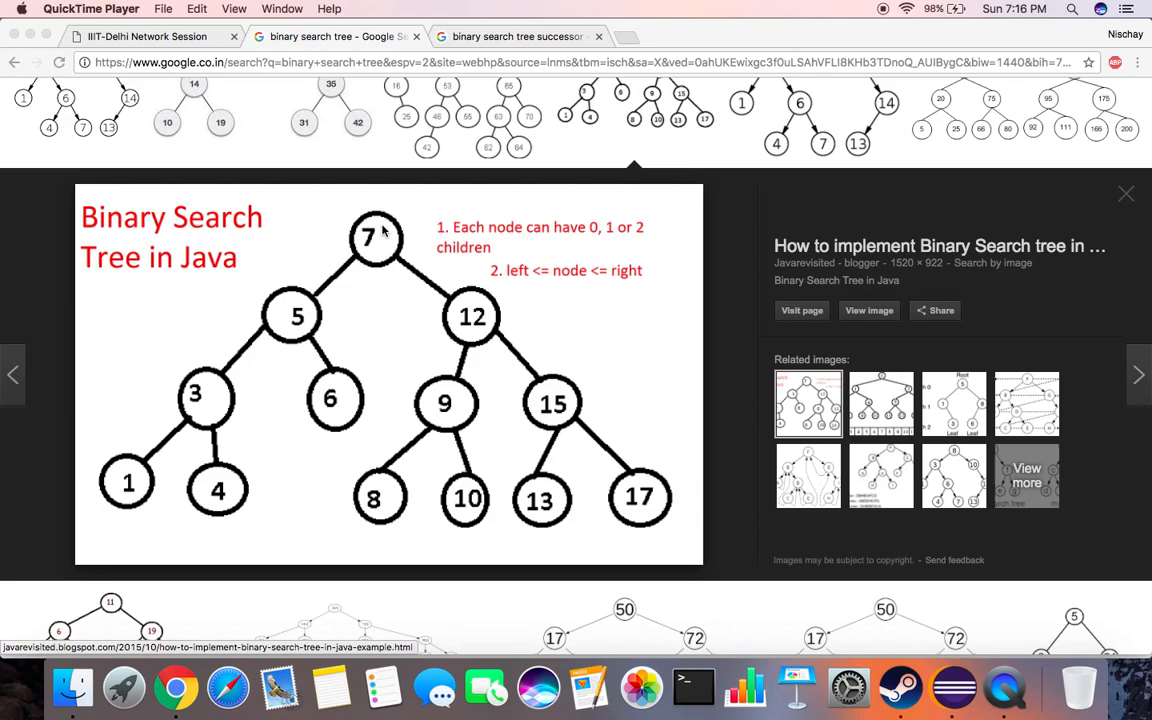
mouse_move(392, 252)
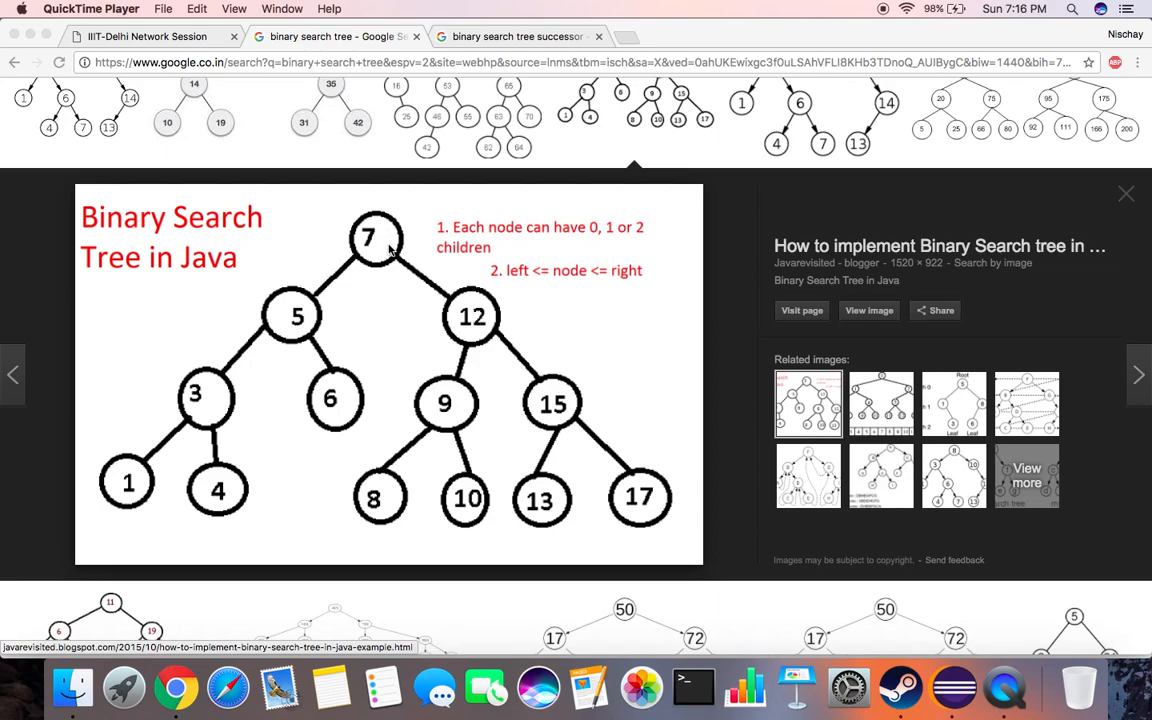
mouse_move(356, 549)
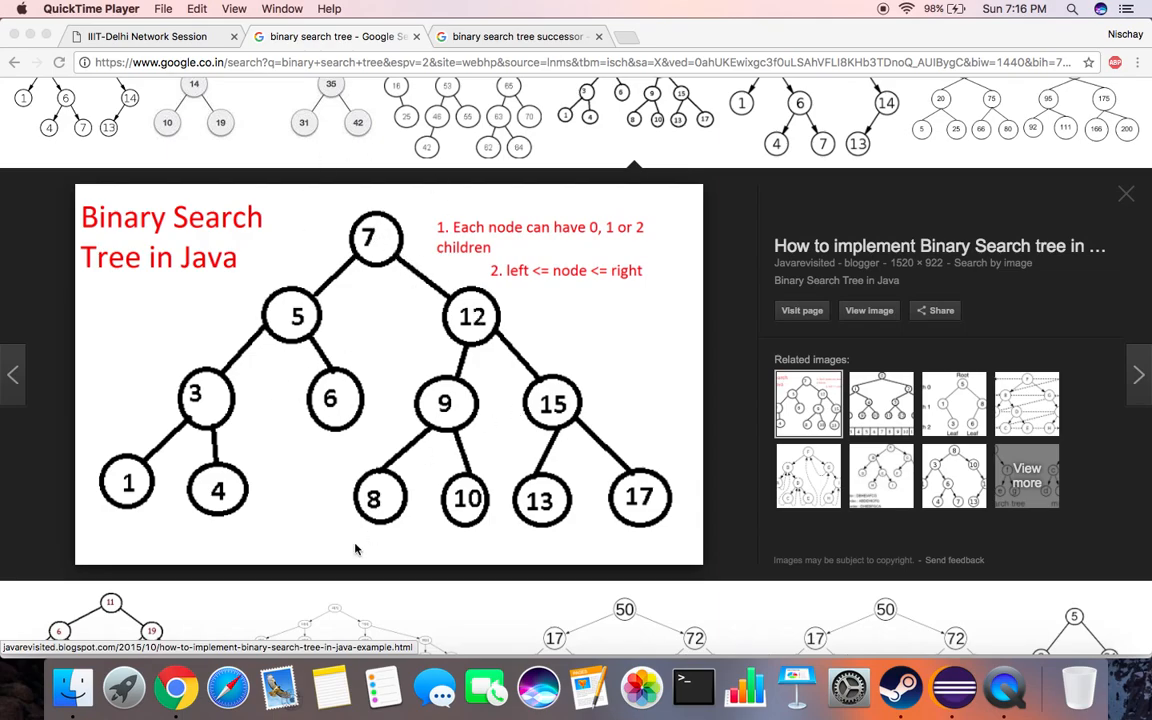
mouse_move(330, 427)
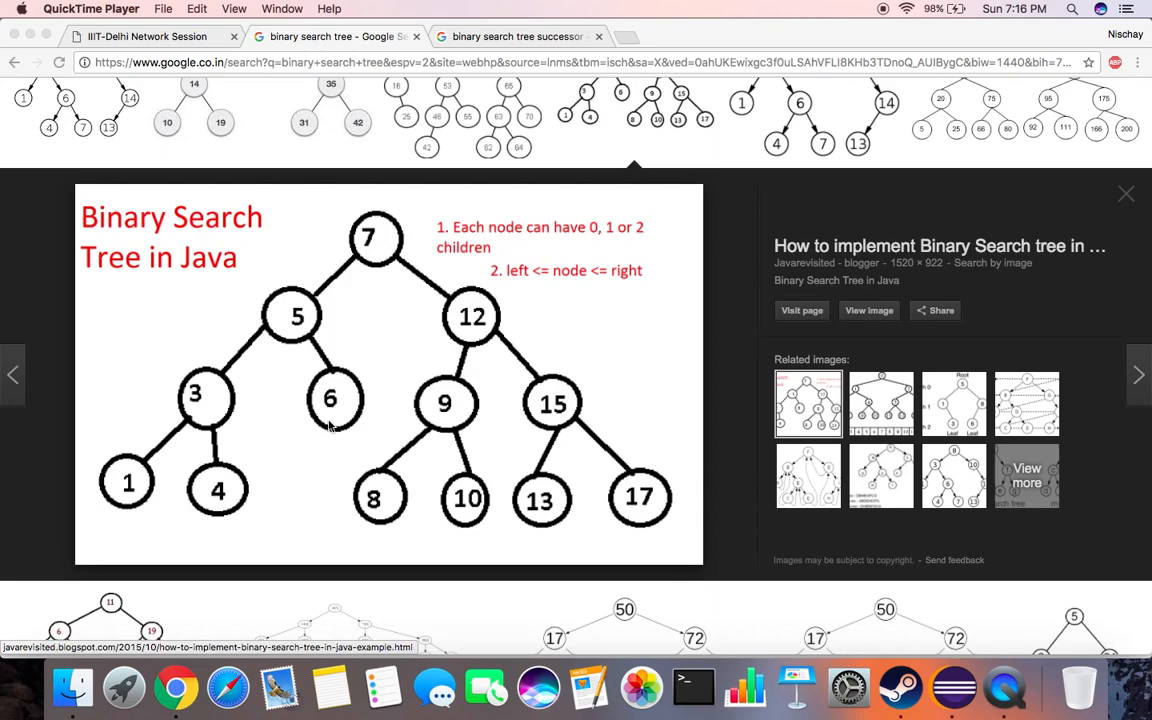
mouse_move(951, 682)
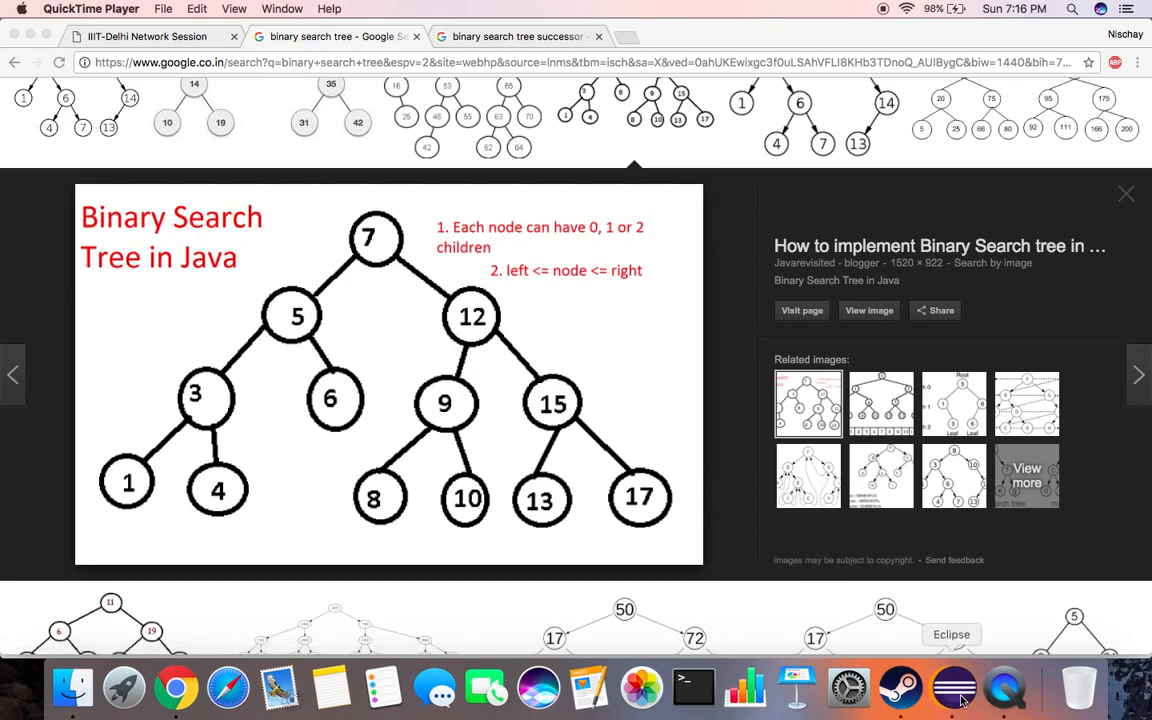
Step: In Eclipse, view TreeNode.java's data, left and right fields, then return to BinarySearchTree's insert method
click(957, 684)
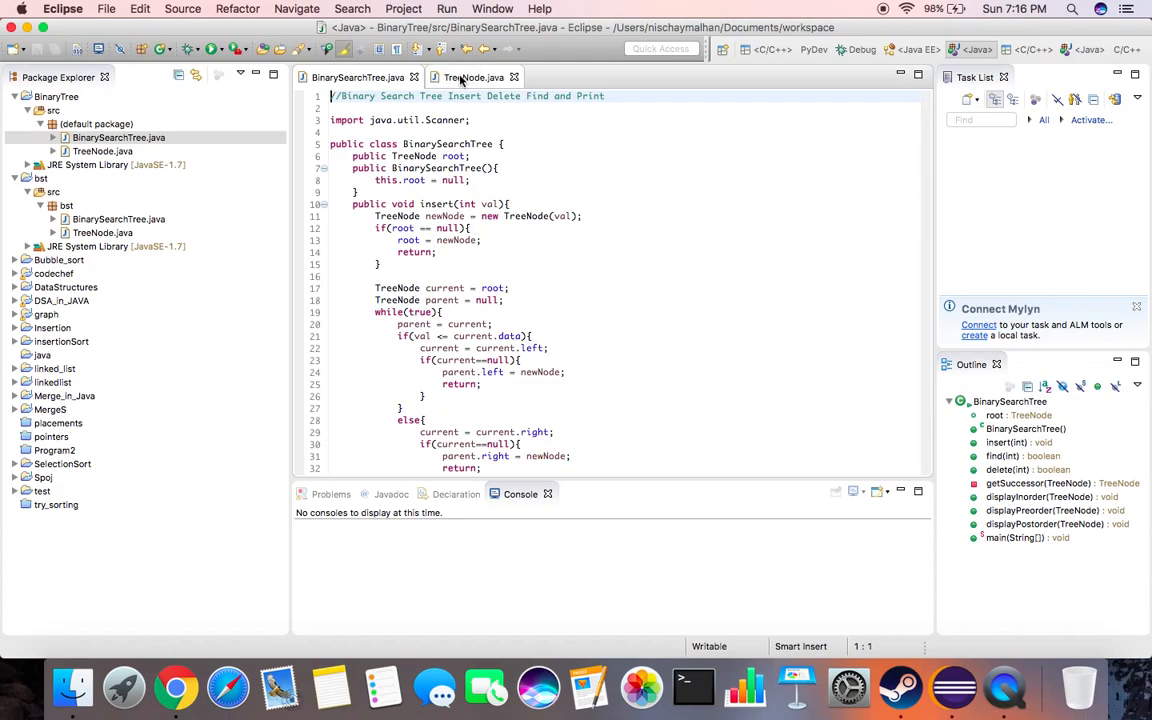
click(468, 77)
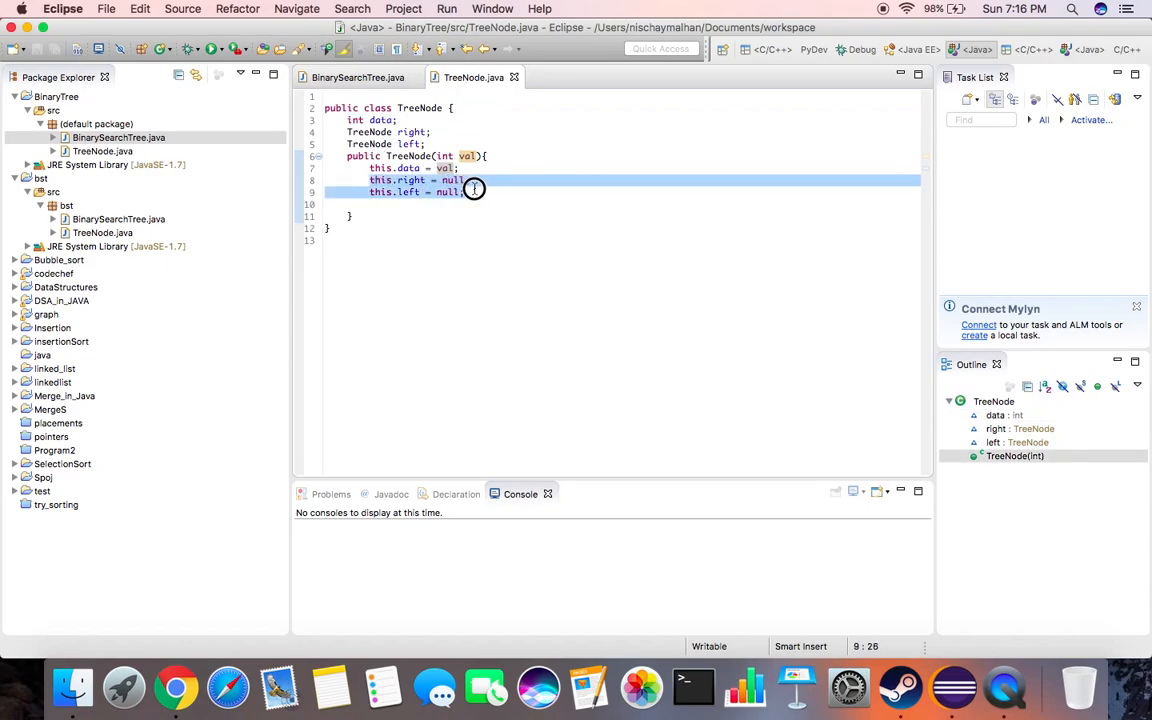
click(451, 167)
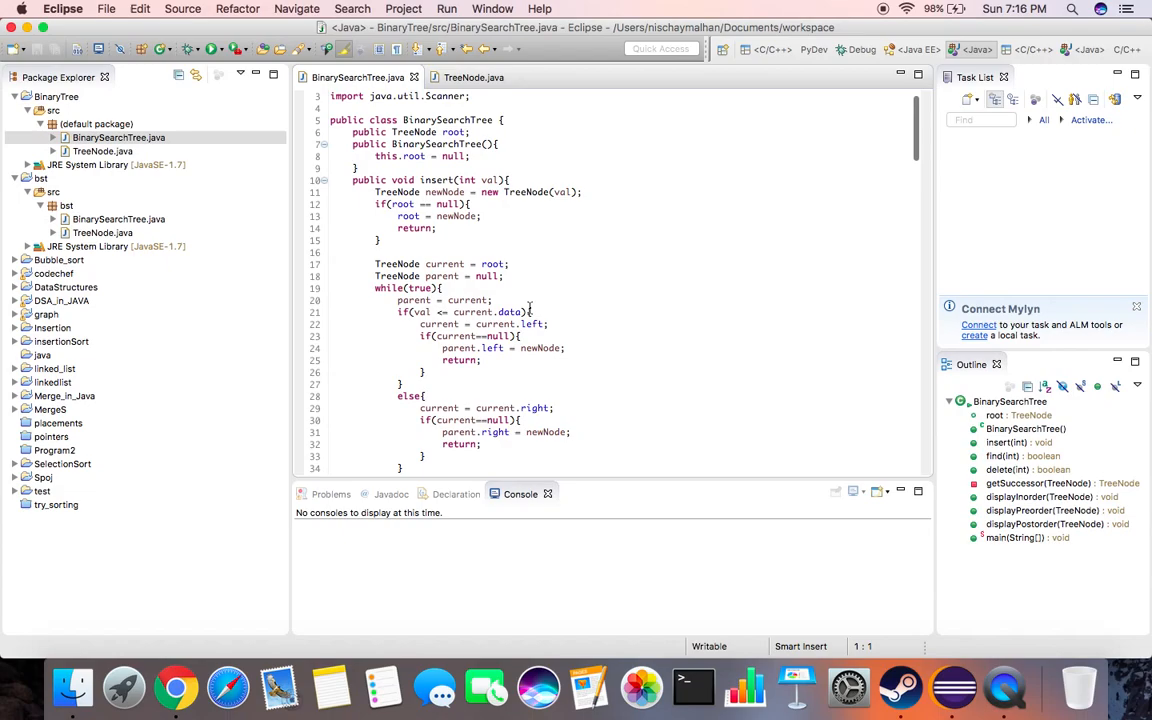
scroll(down, 3)
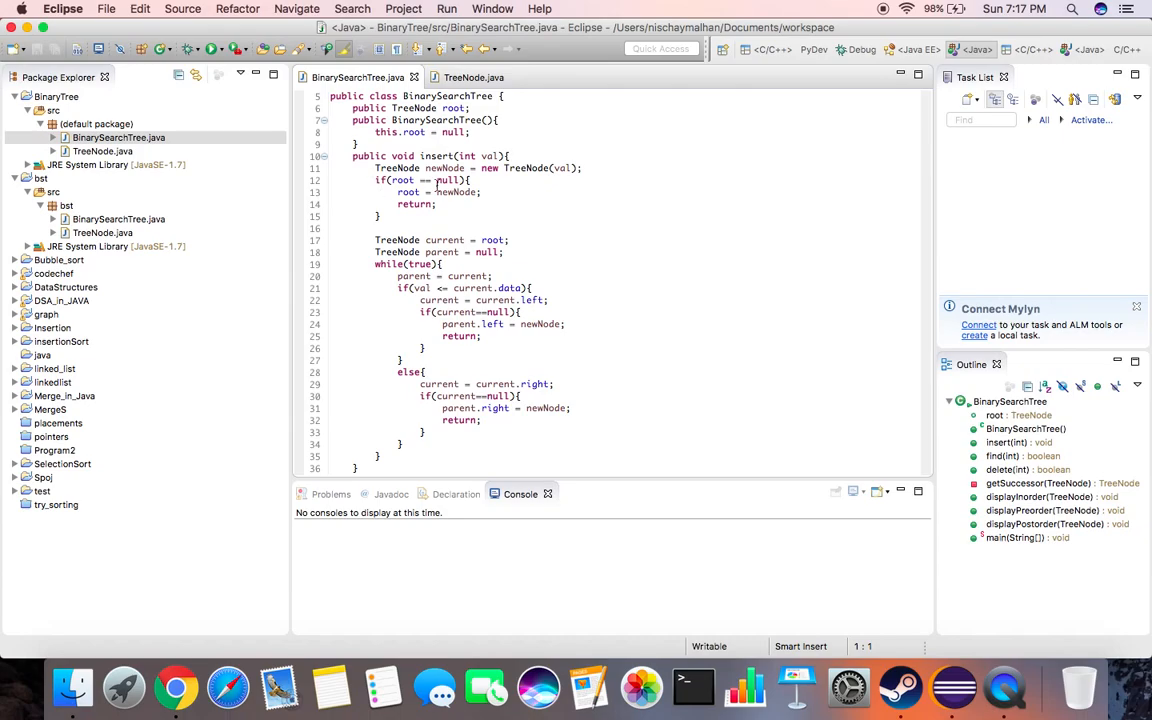
drag(398, 192, 435, 204)
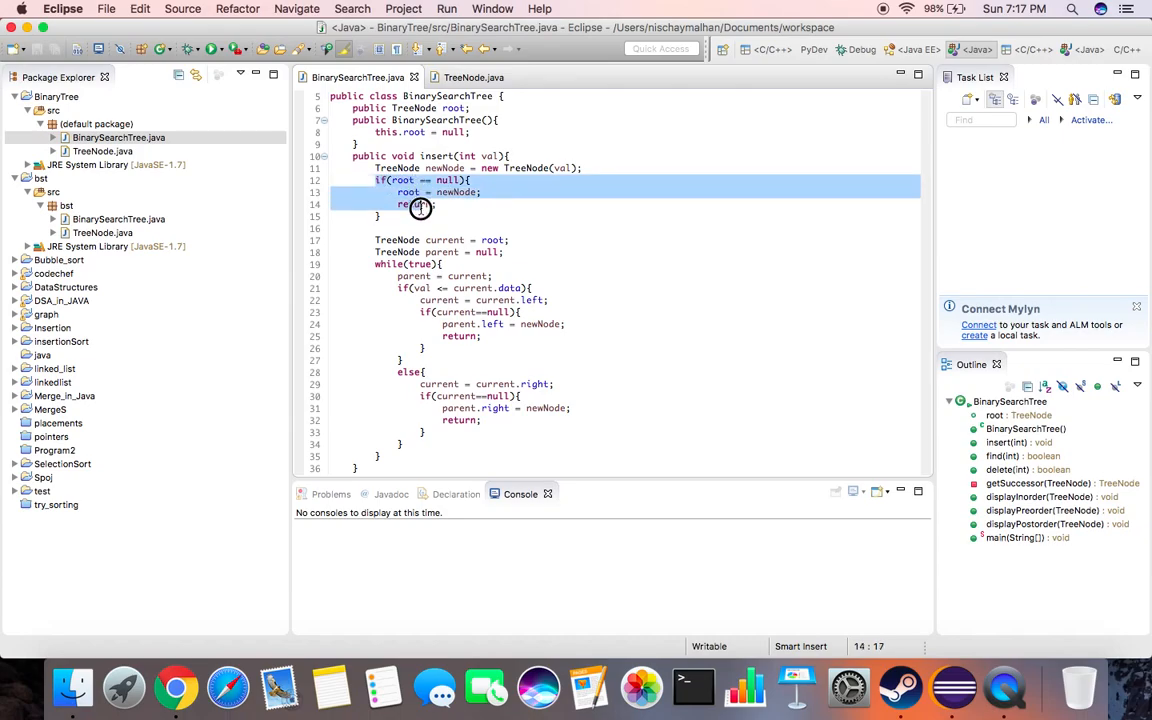
click(464, 192)
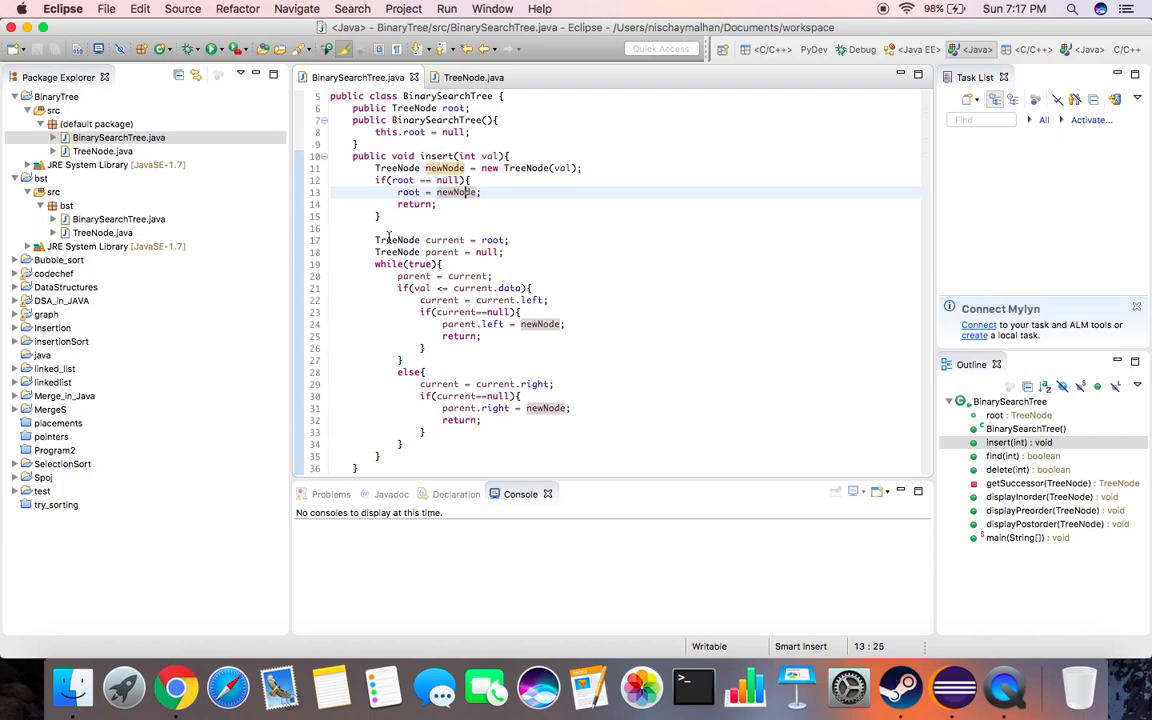
scroll(down, 3)
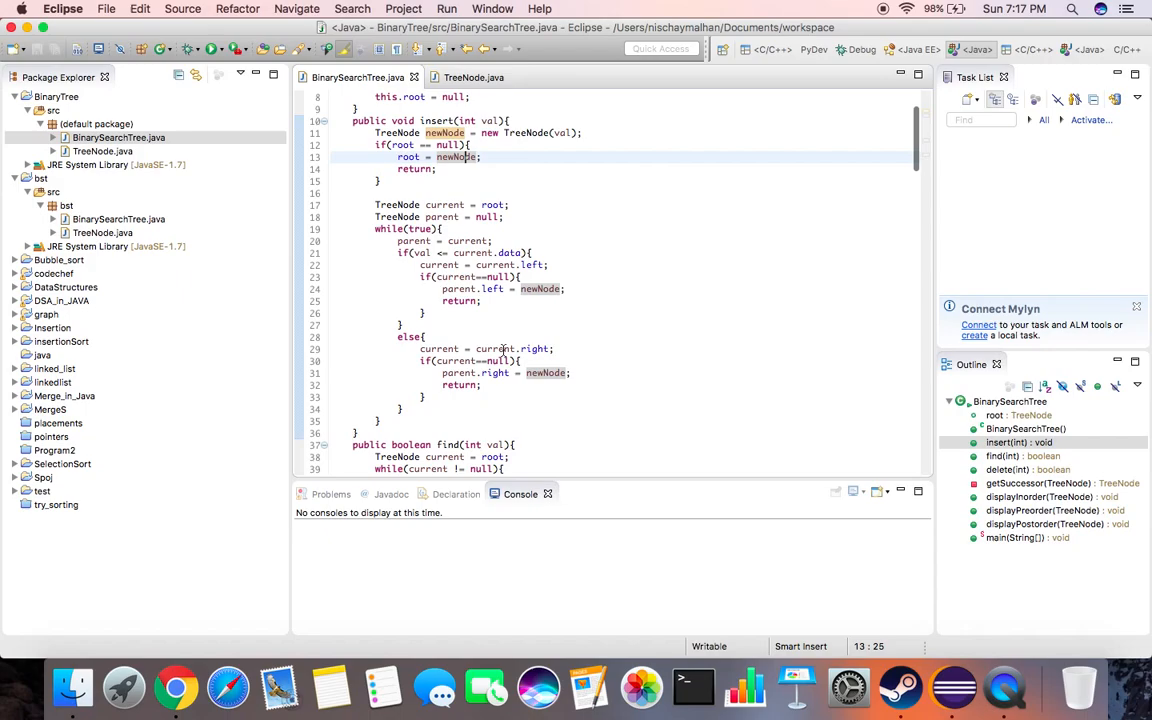
scroll(down, 3)
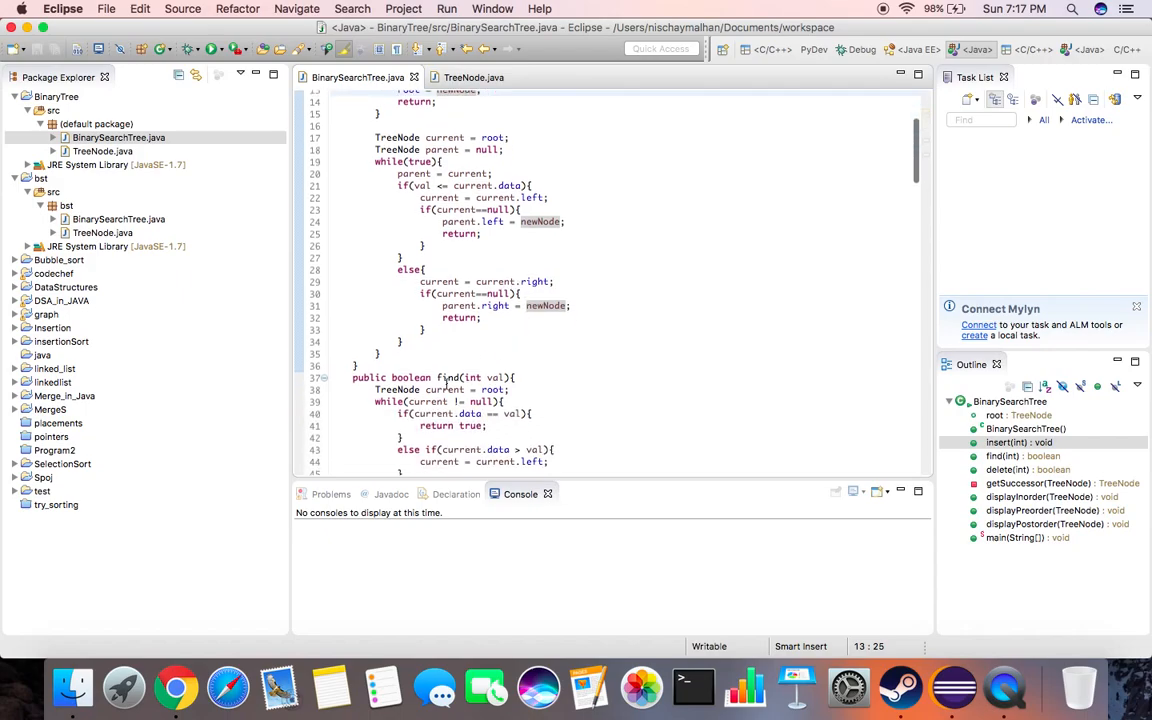
scroll(down, 3)
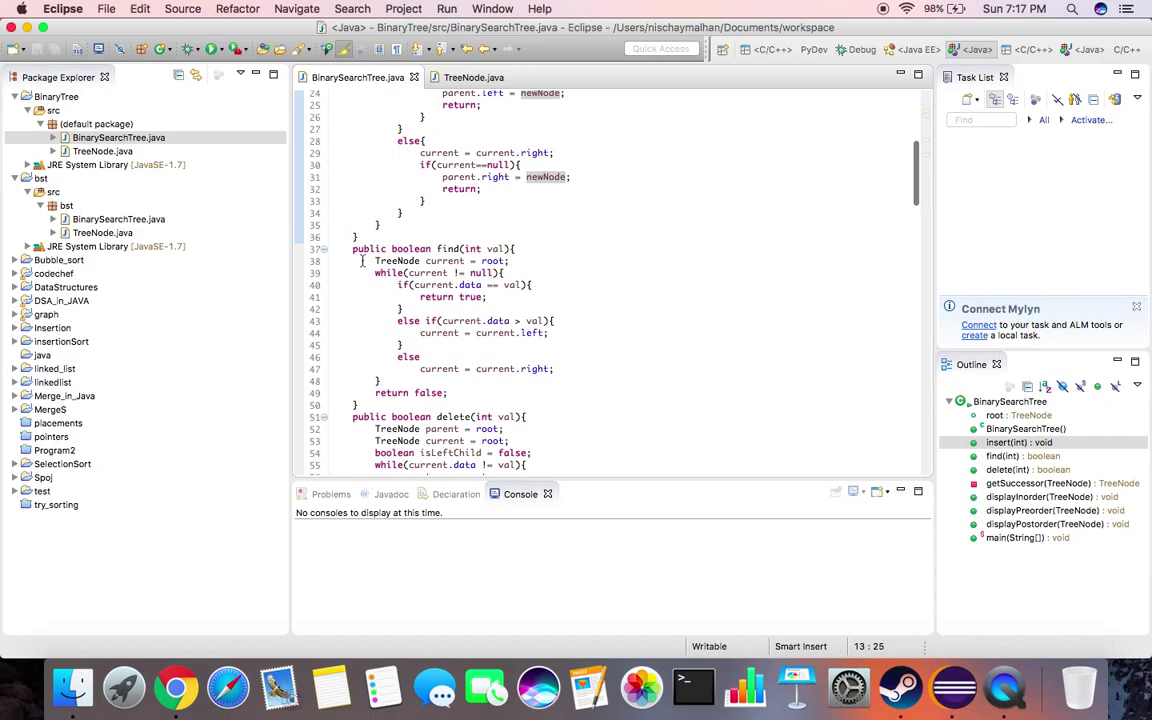
scroll(down, 3)
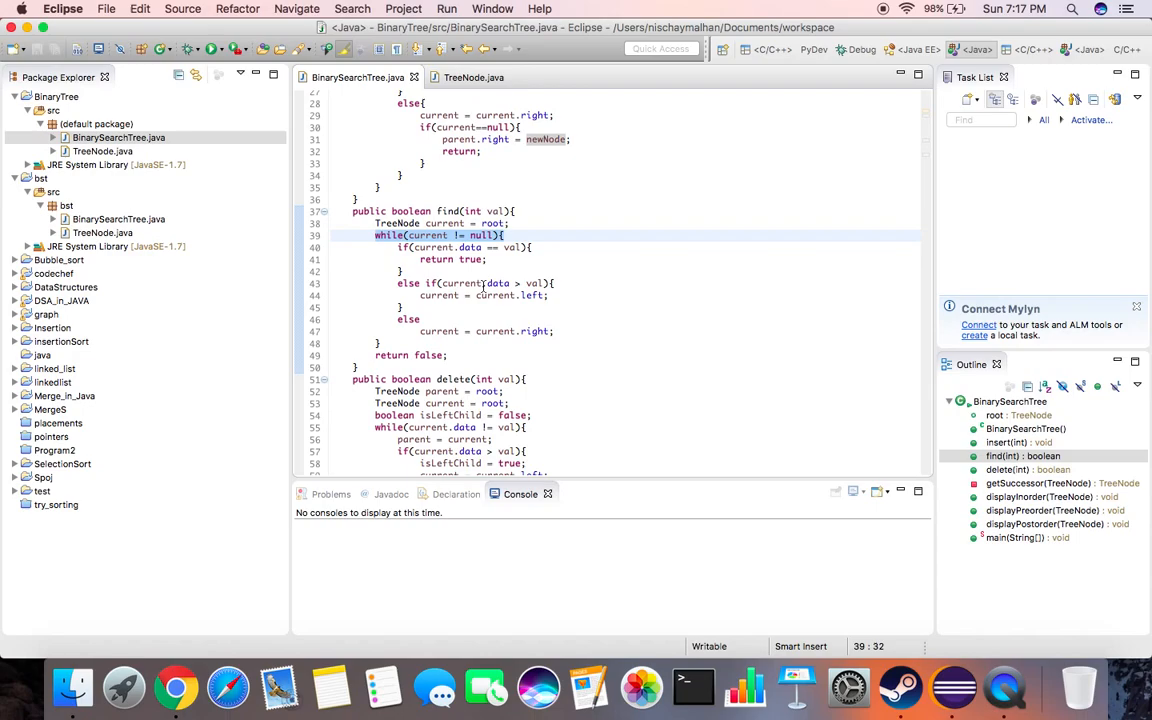
mouse_move(455, 328)
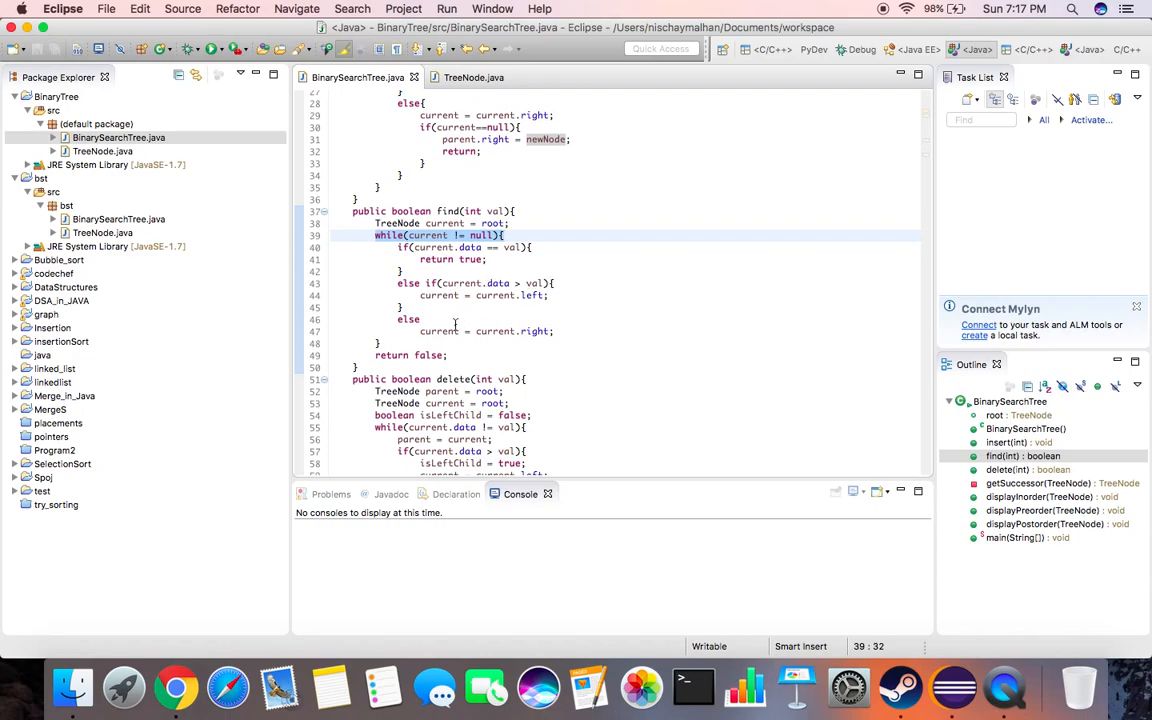
scroll(down, 3)
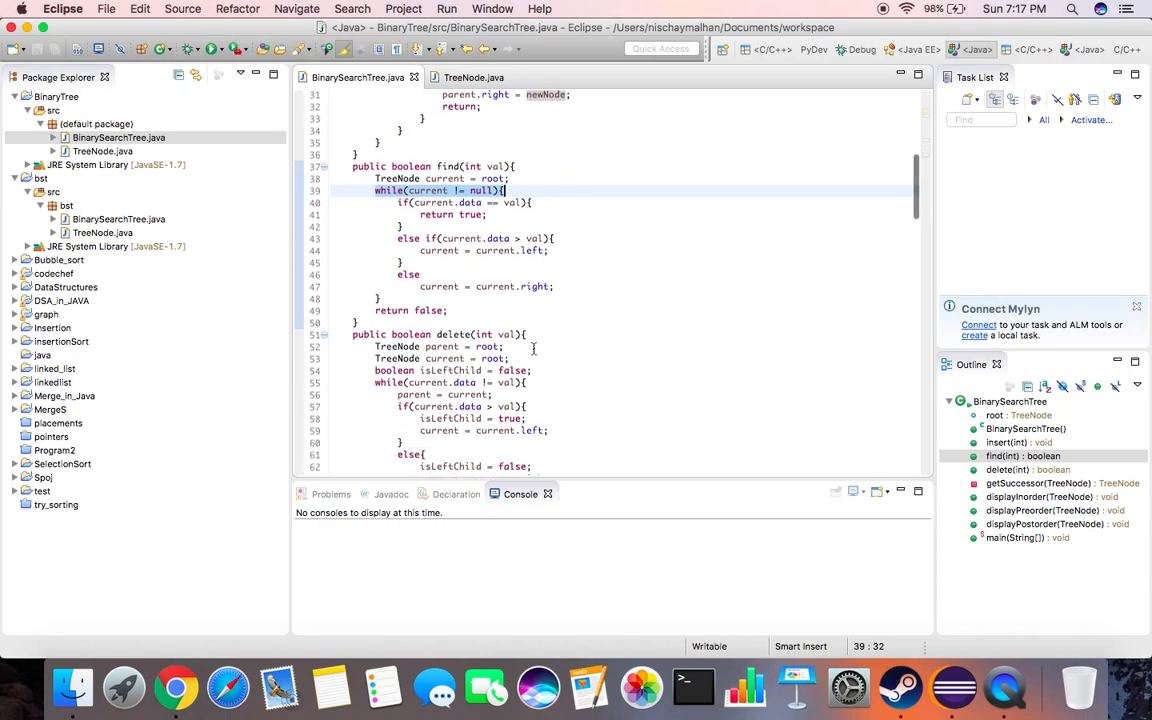
scroll(down, 3)
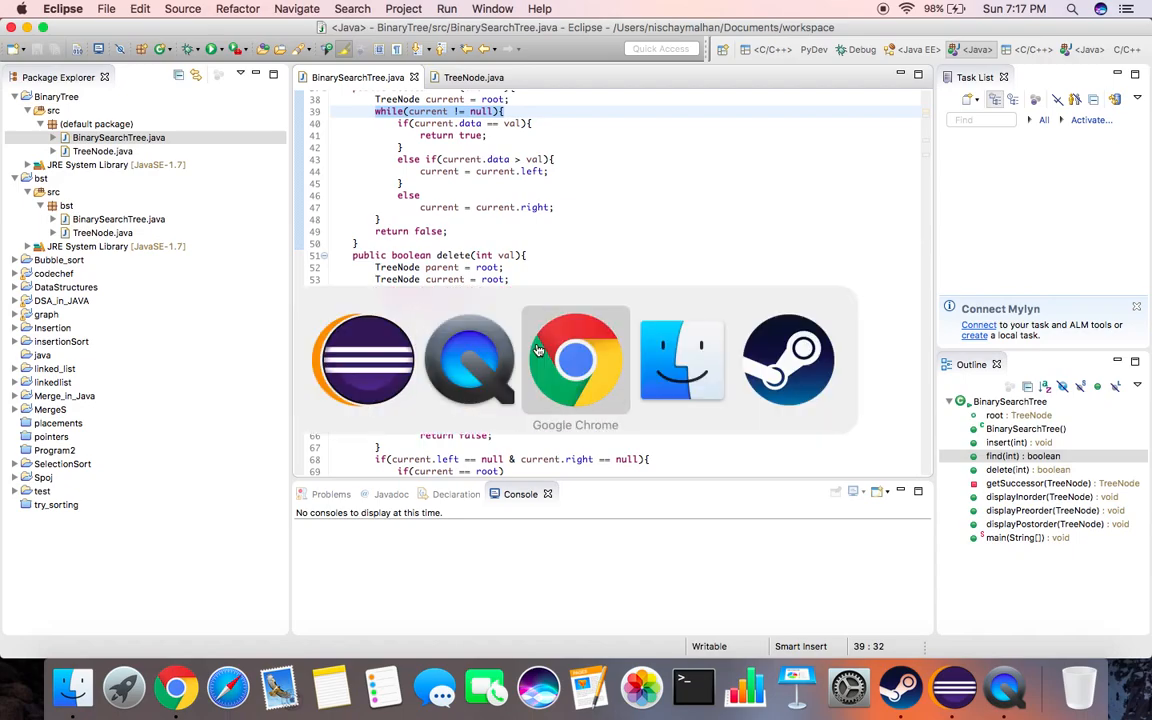
Step: Show the 'Inorder Successor in Binary Search Tree' image result in Chrome
click(575, 360)
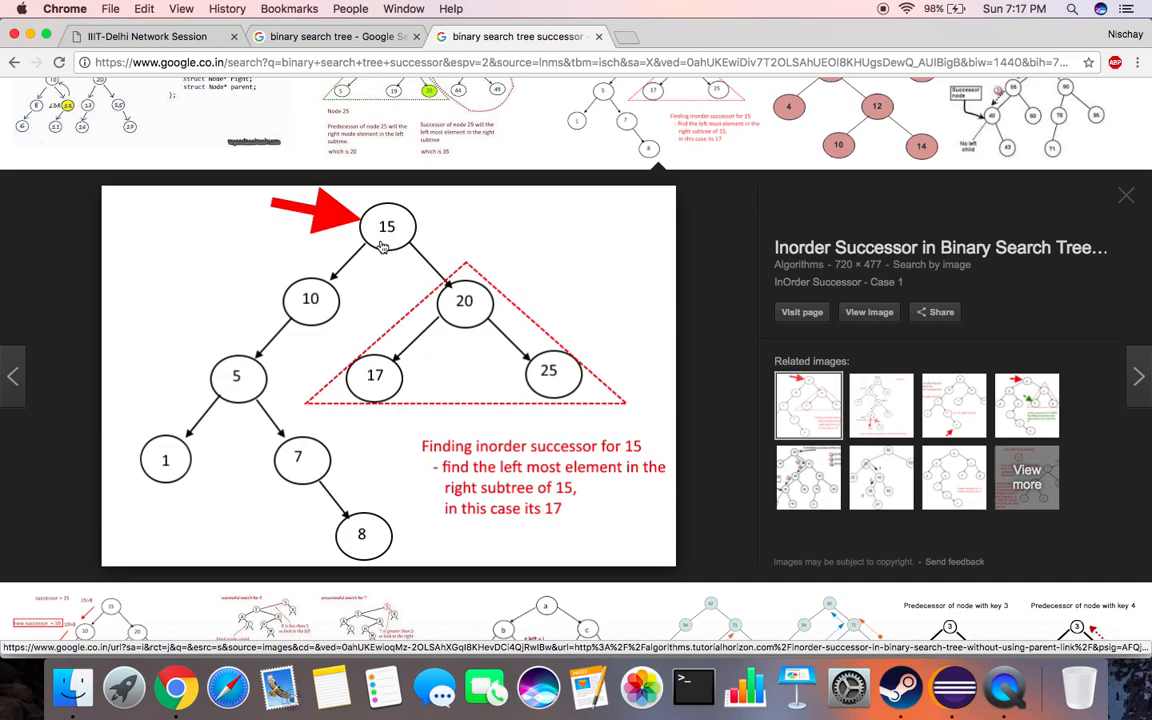
mouse_move(417, 242)
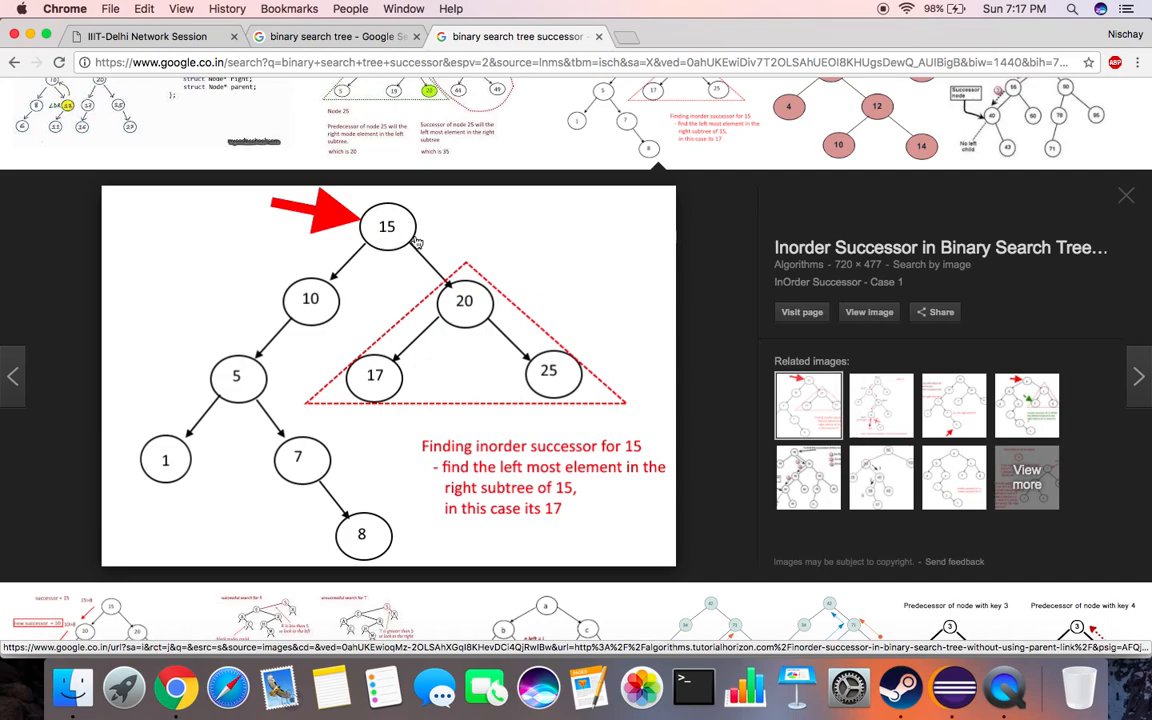
mouse_move(480, 293)
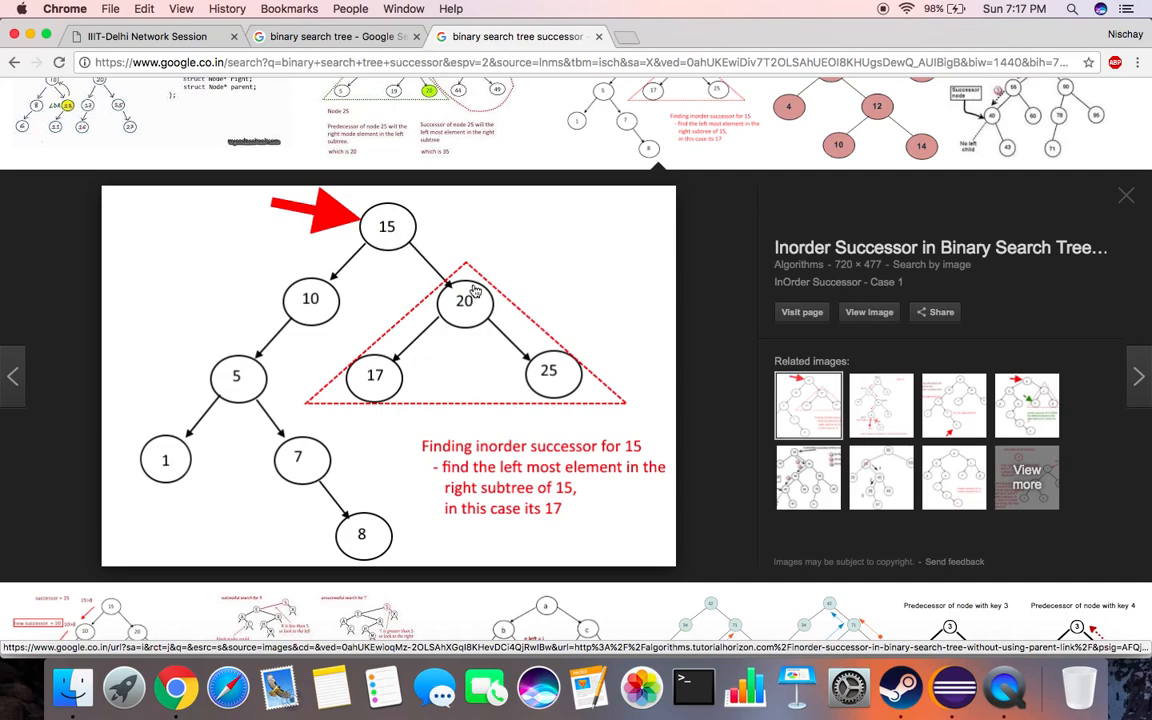
mouse_move(395, 366)
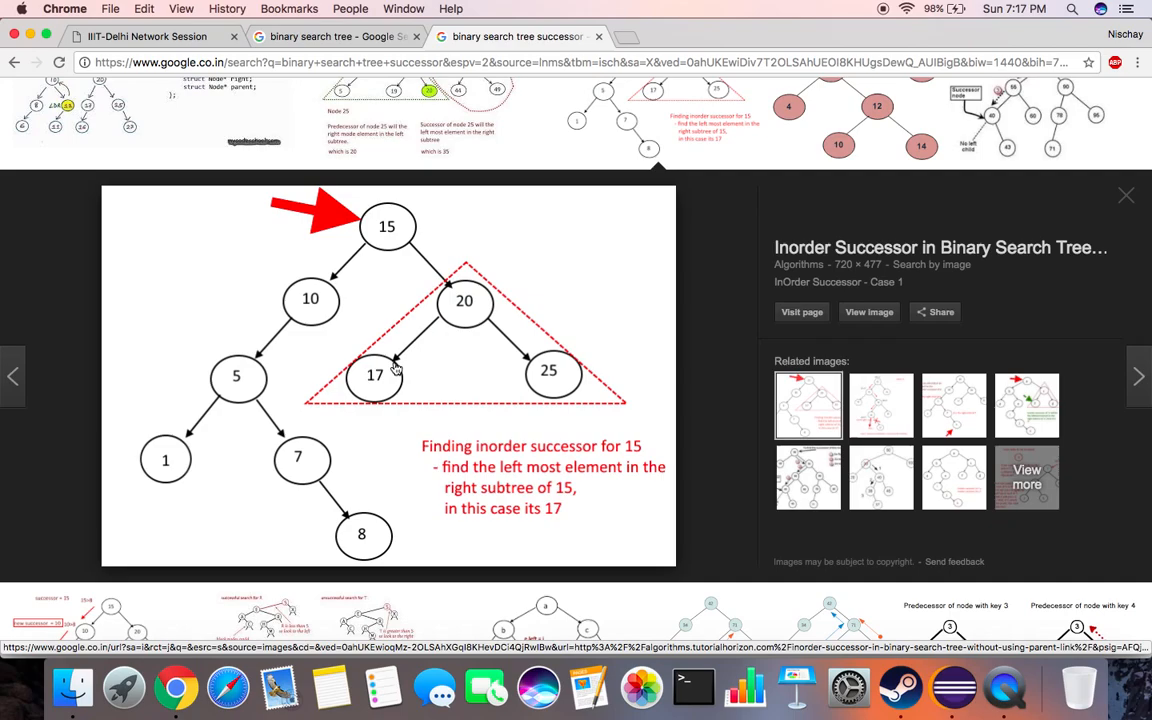
mouse_move(390, 232)
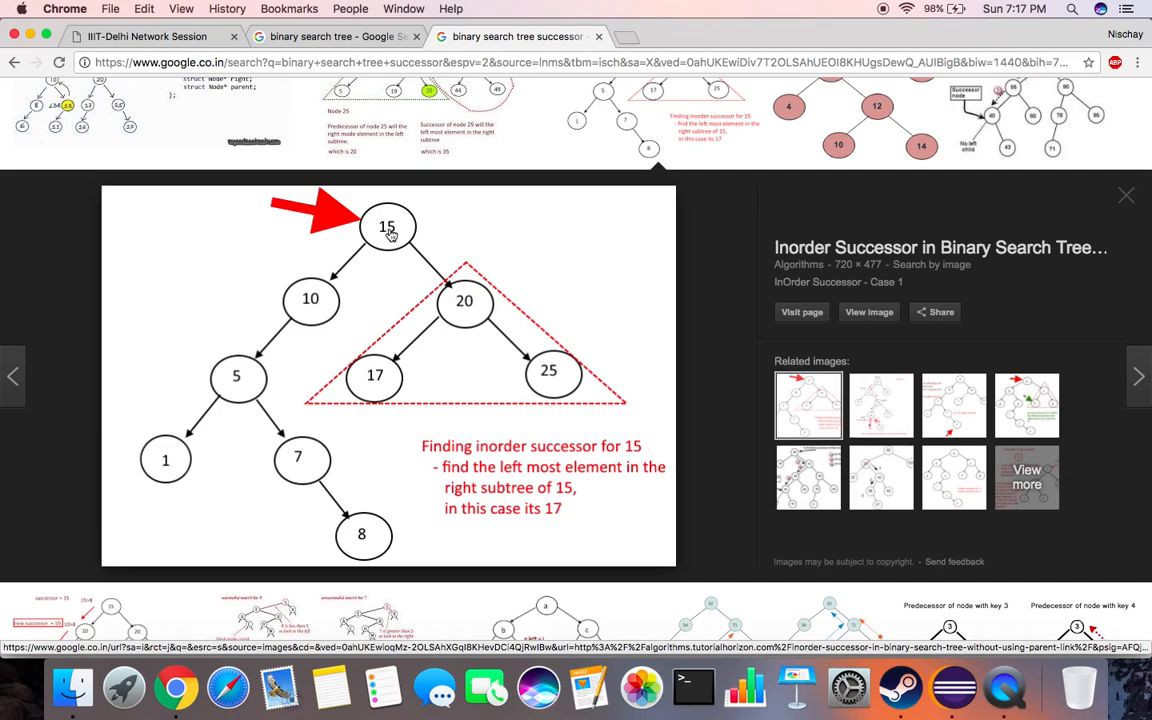
mouse_move(391, 380)
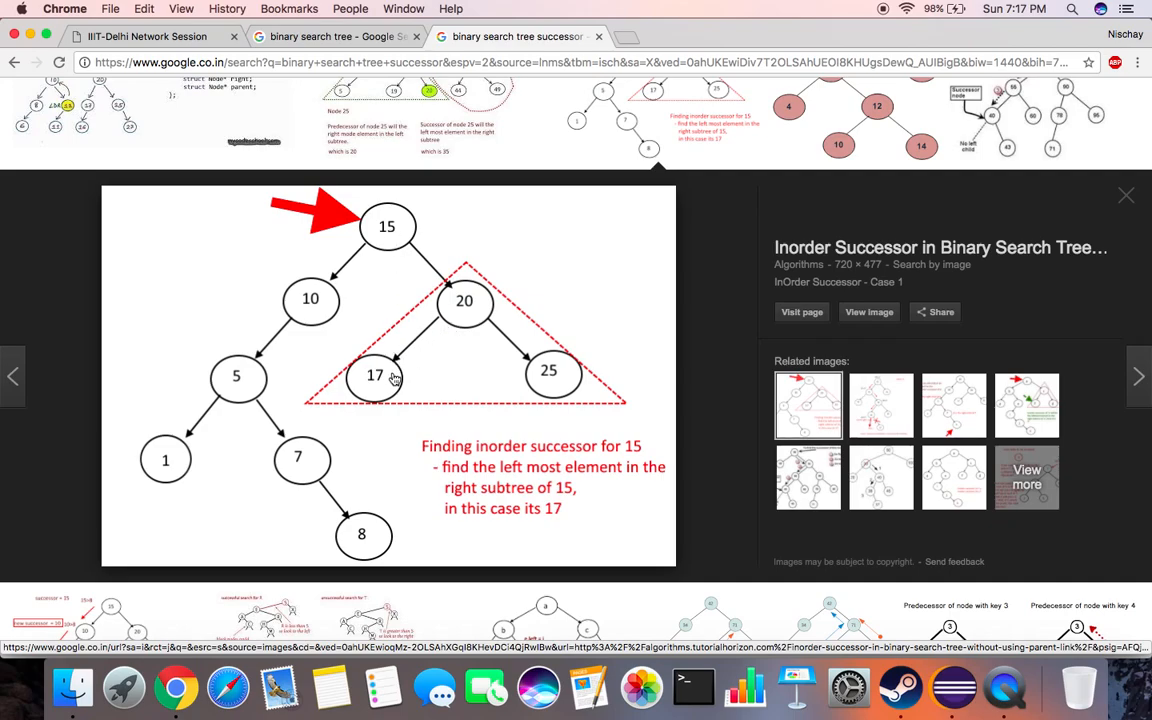
mouse_move(468, 304)
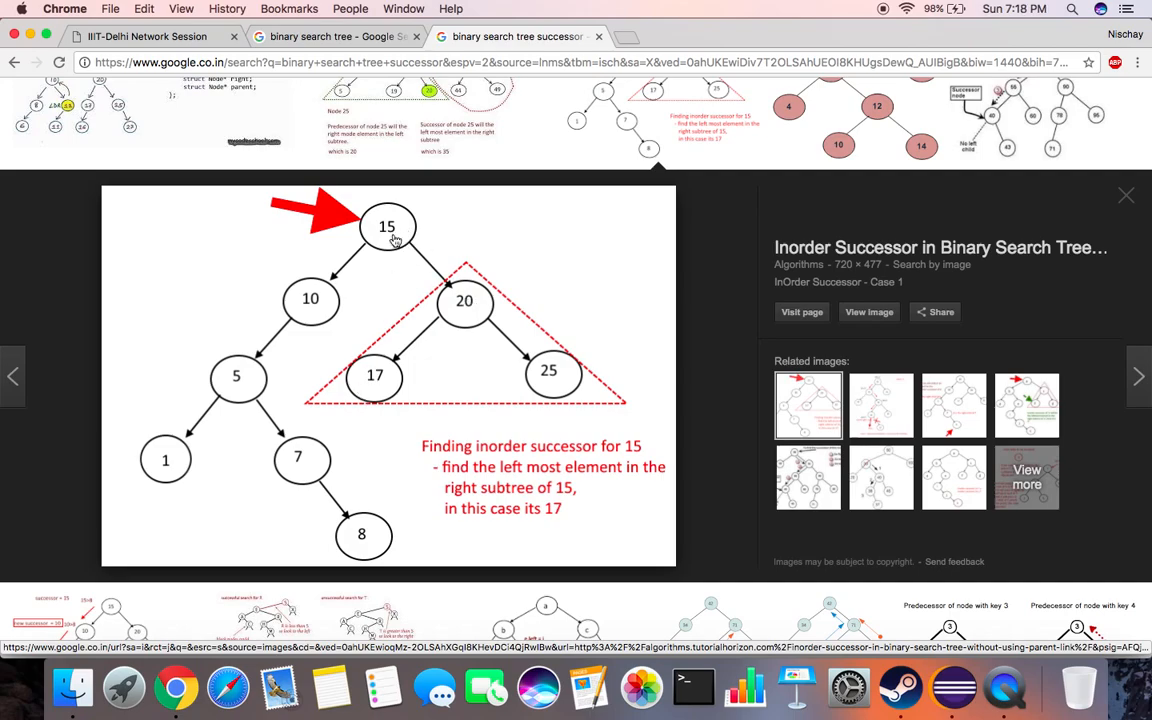
mouse_move(332, 139)
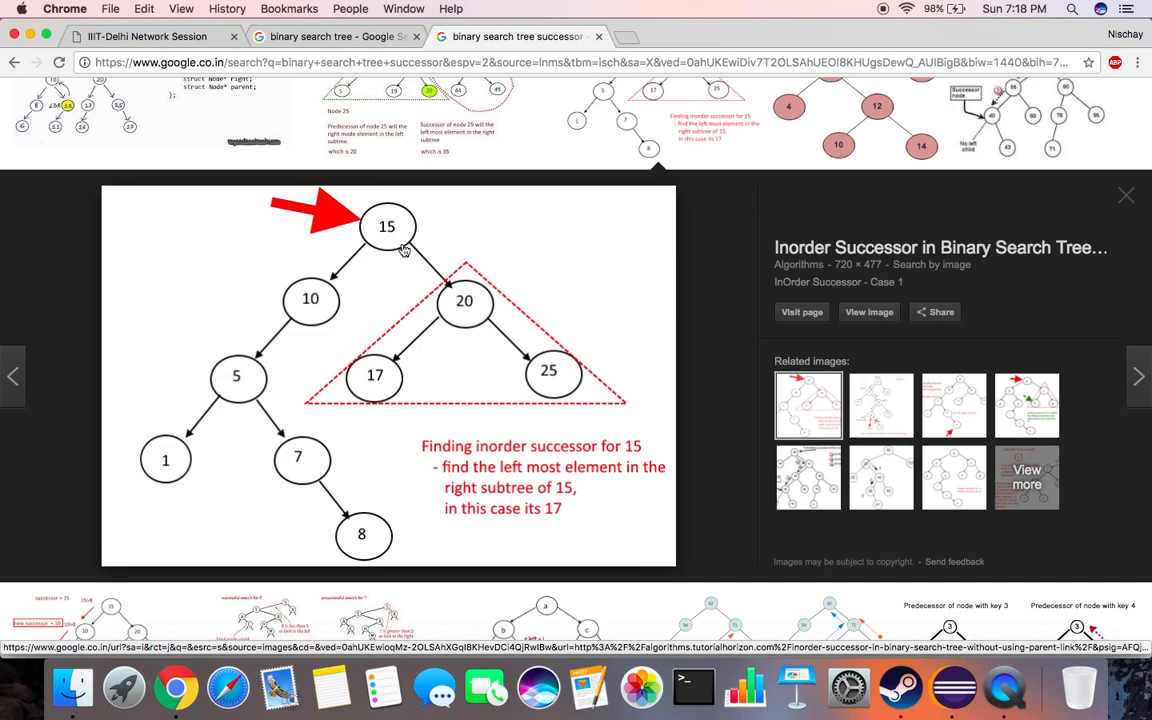
mouse_move(398, 229)
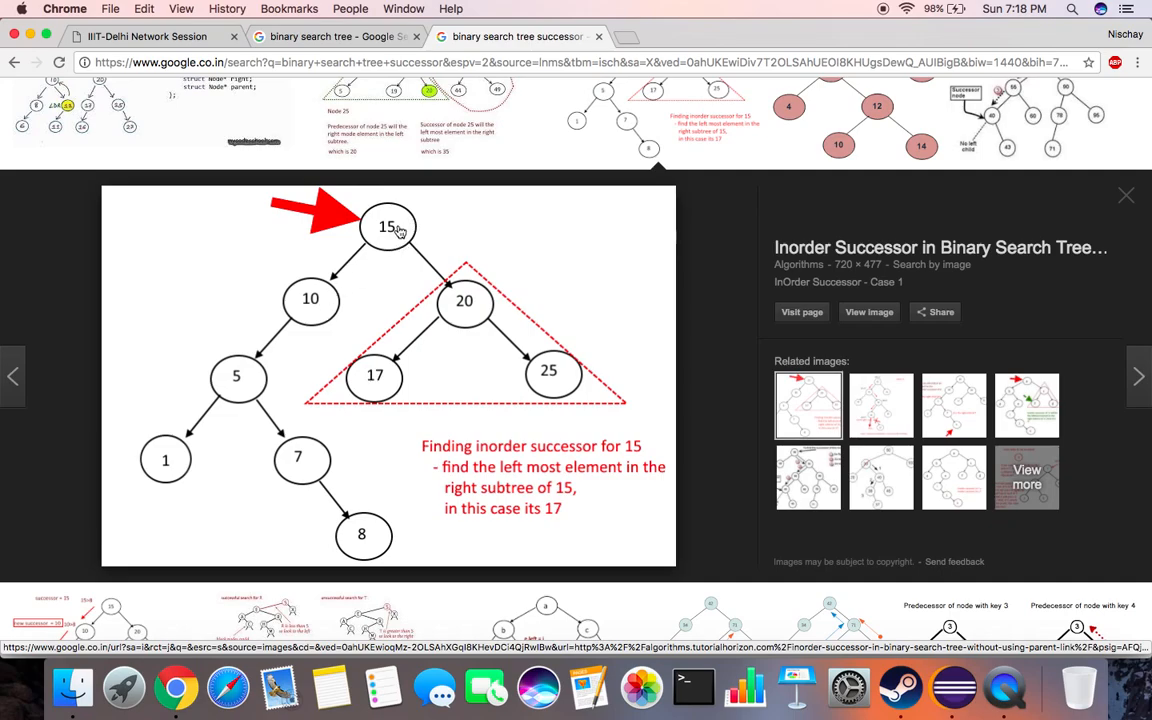
mouse_move(403, 270)
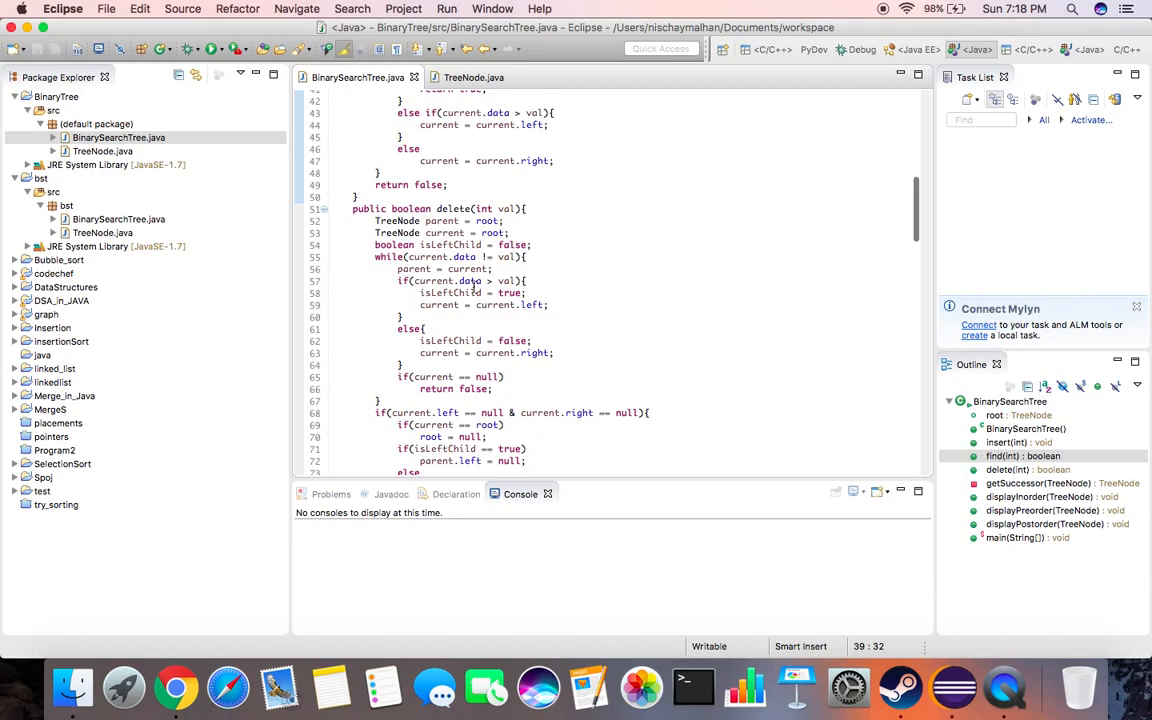
Step: Scroll through the delete and getSuccessor methods in BinarySearchTree.java
scroll(down, 3)
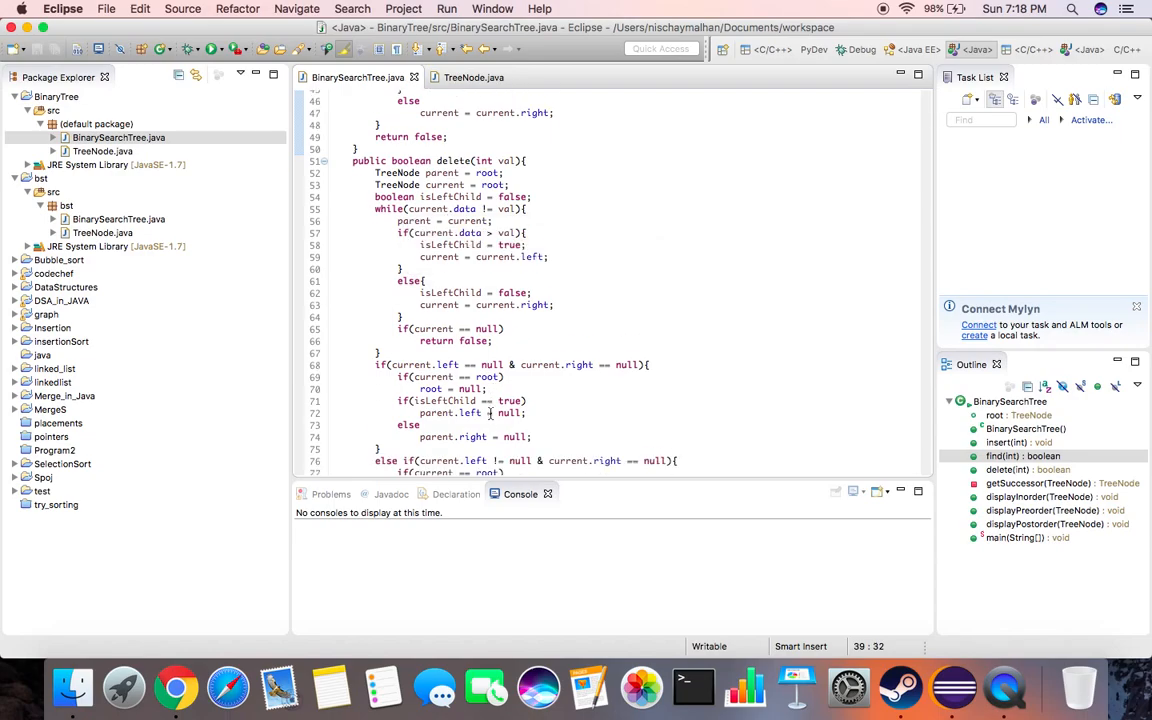
scroll(down, 3)
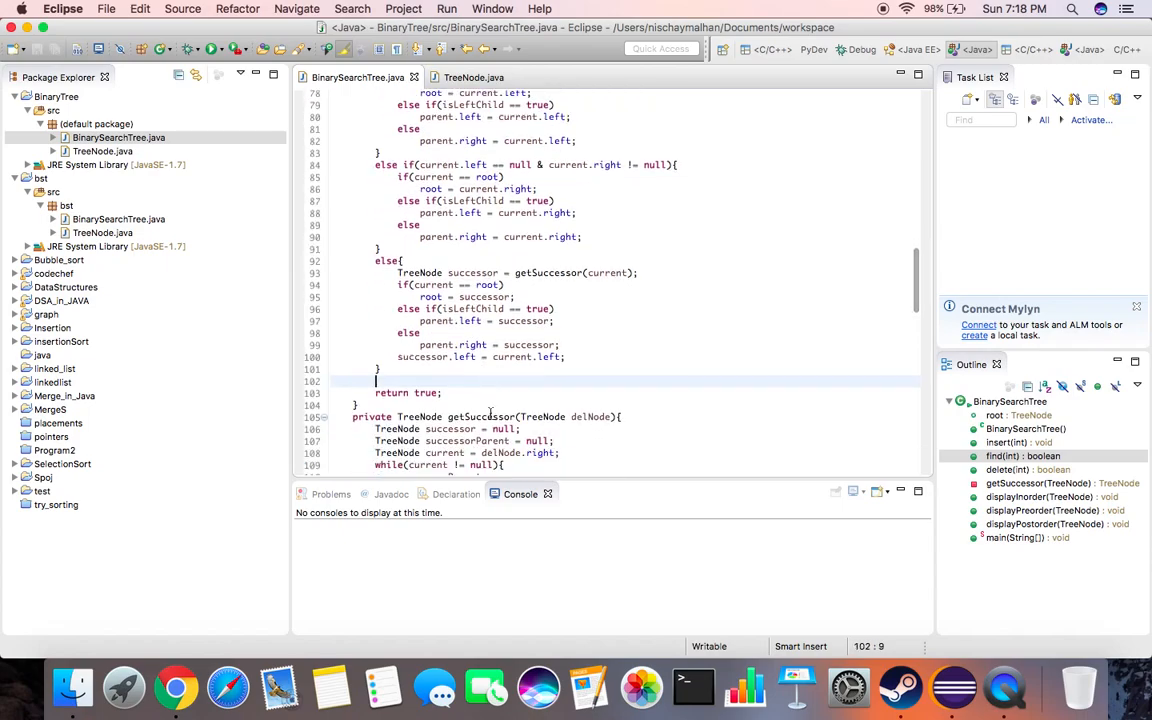
scroll(down, 3)
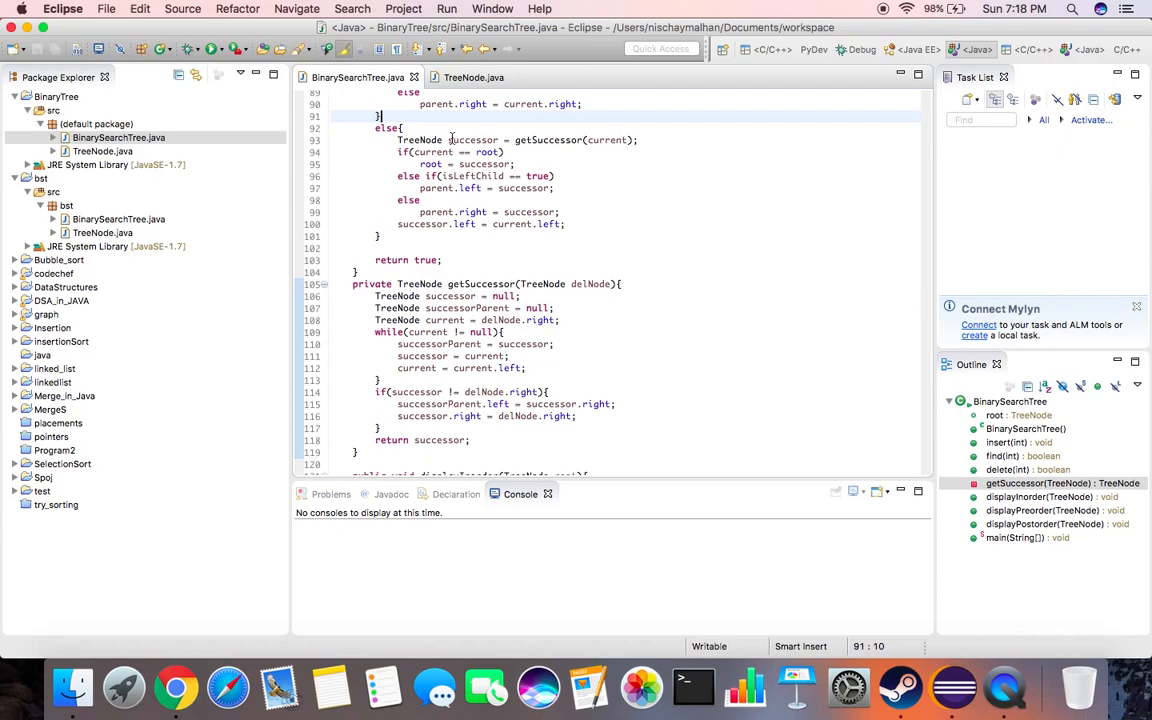
scroll(down, 3)
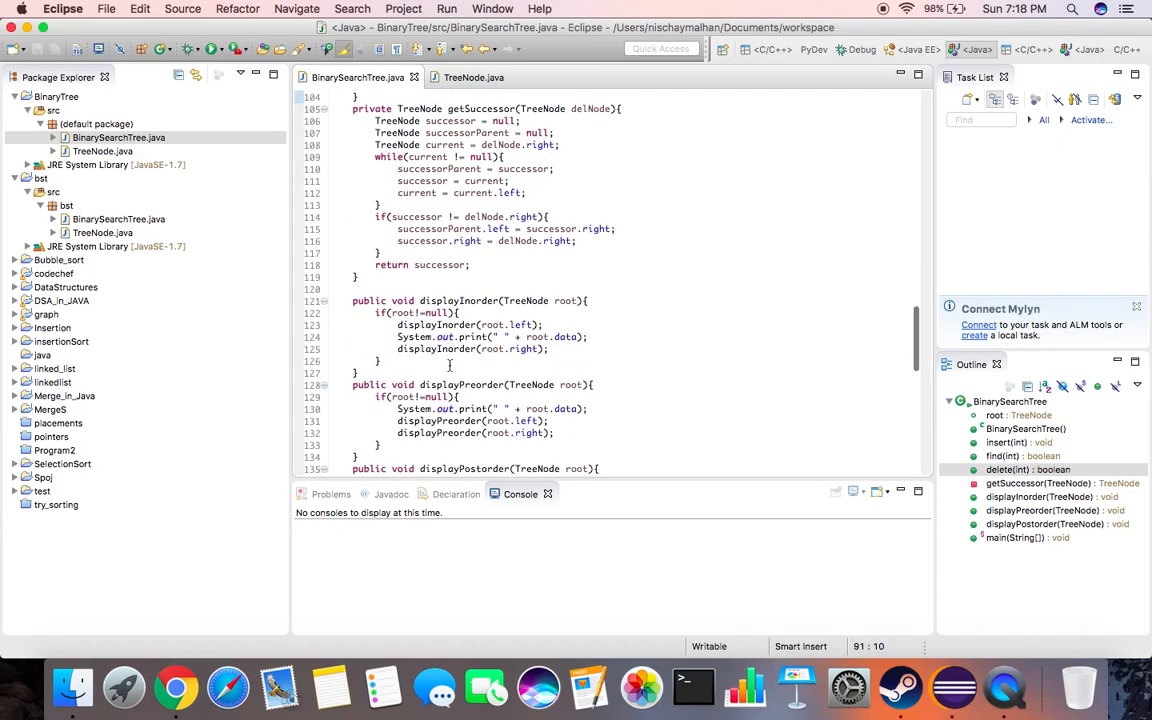
Step: Highlight the displayInorder, displayPreorder and displayPostorder methods, then scroll on to main
scroll(down, 3)
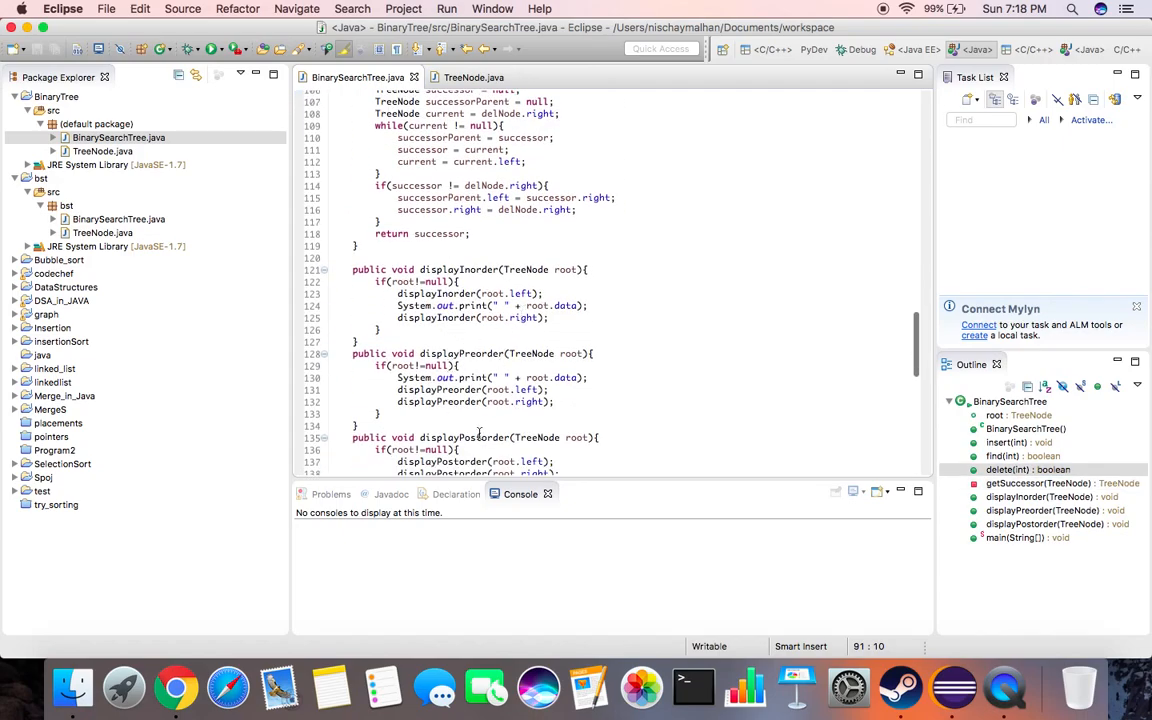
scroll(down, 3)
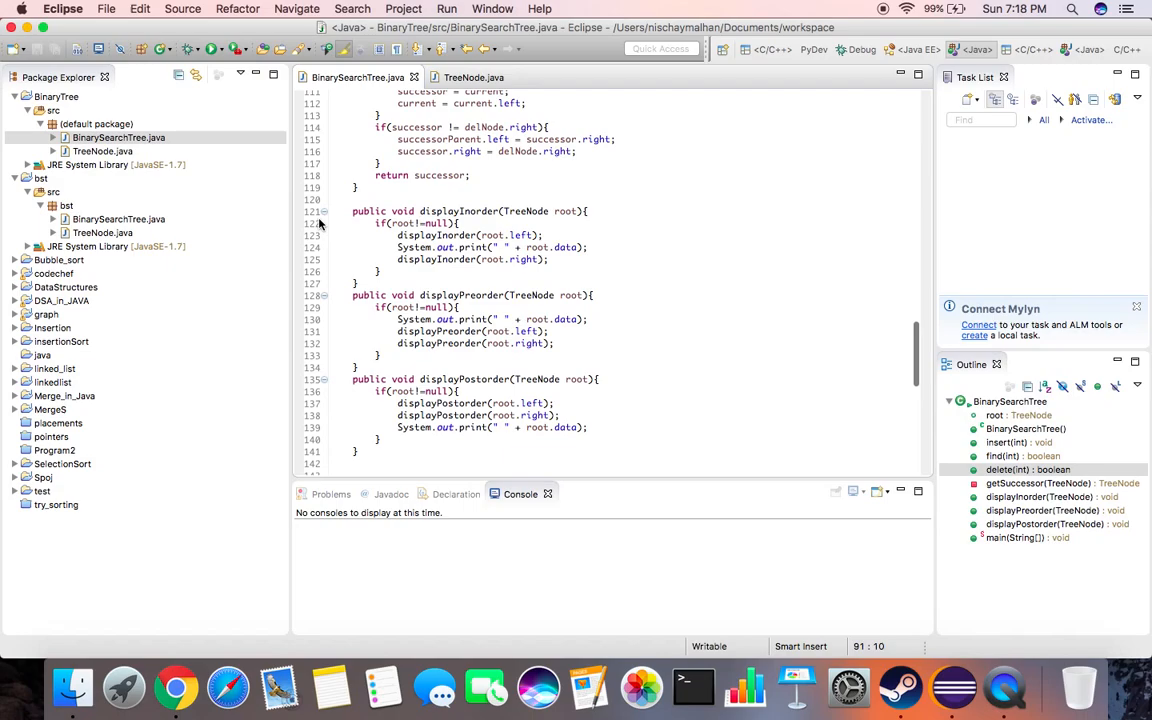
drag(352, 211, 405, 457)
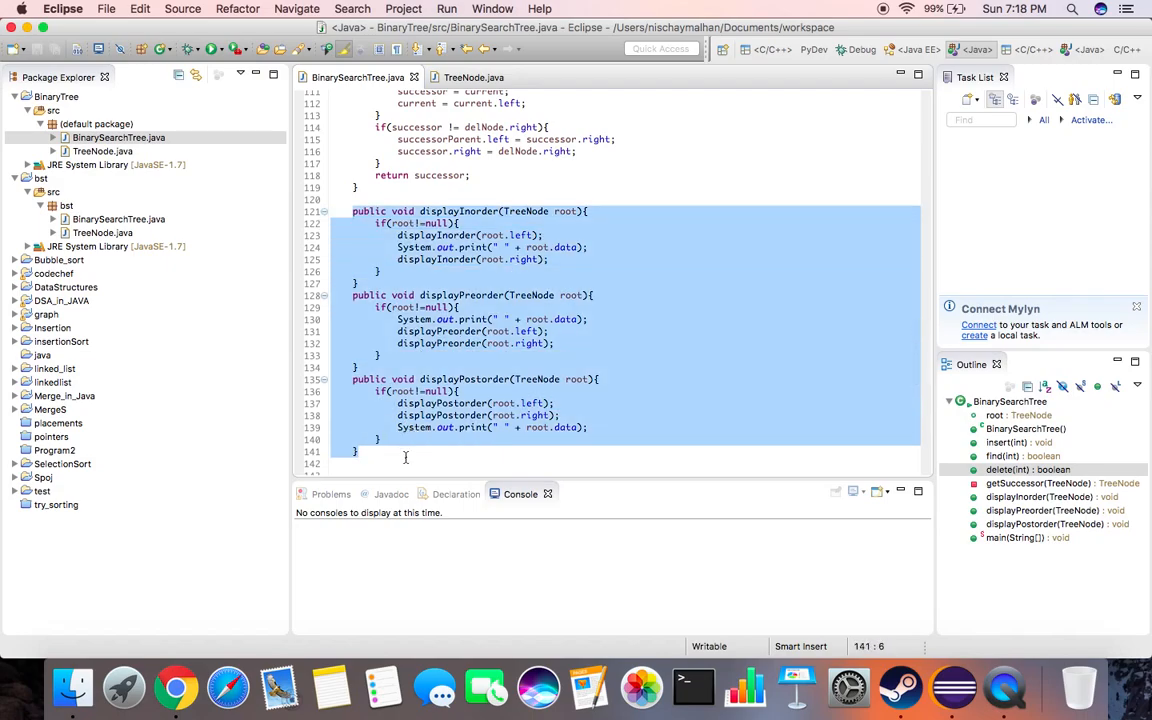
scroll(down, 3)
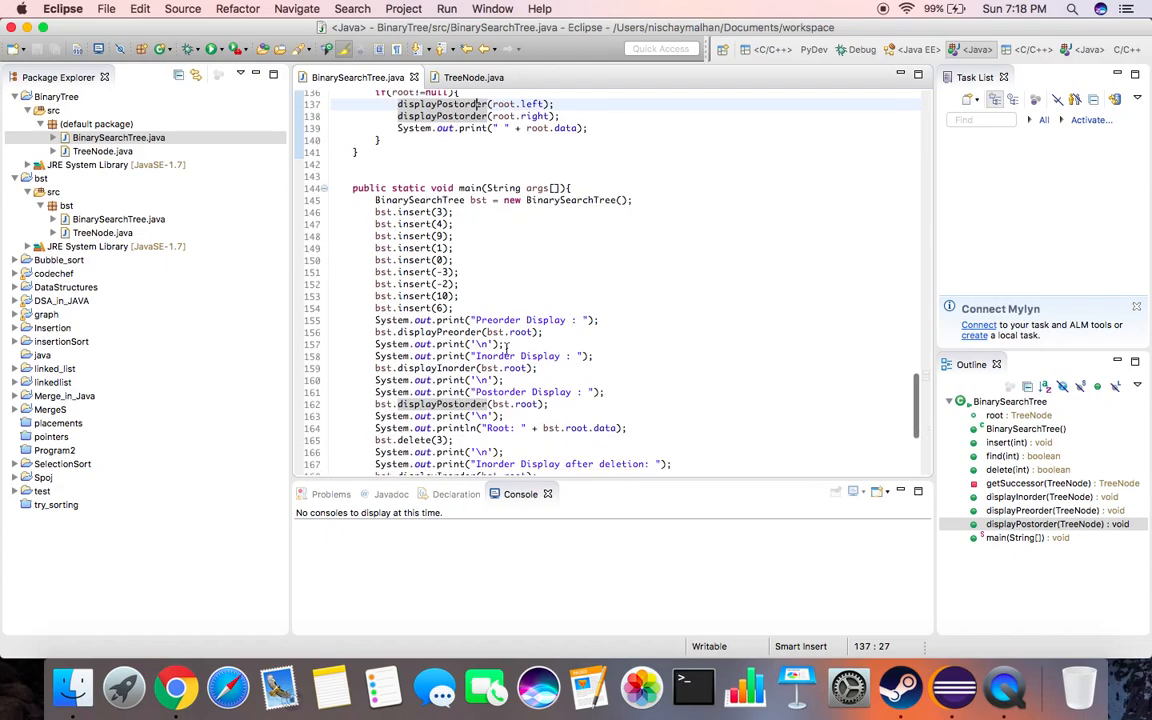
scroll(down, 3)
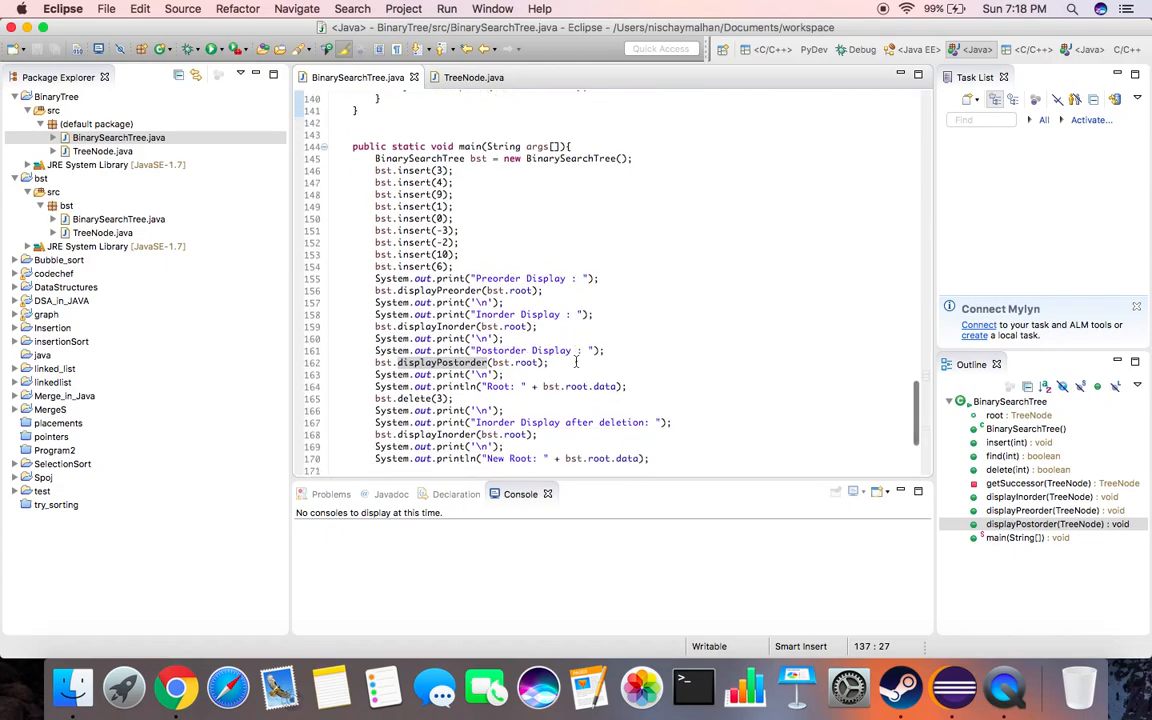
scroll(down, 3)
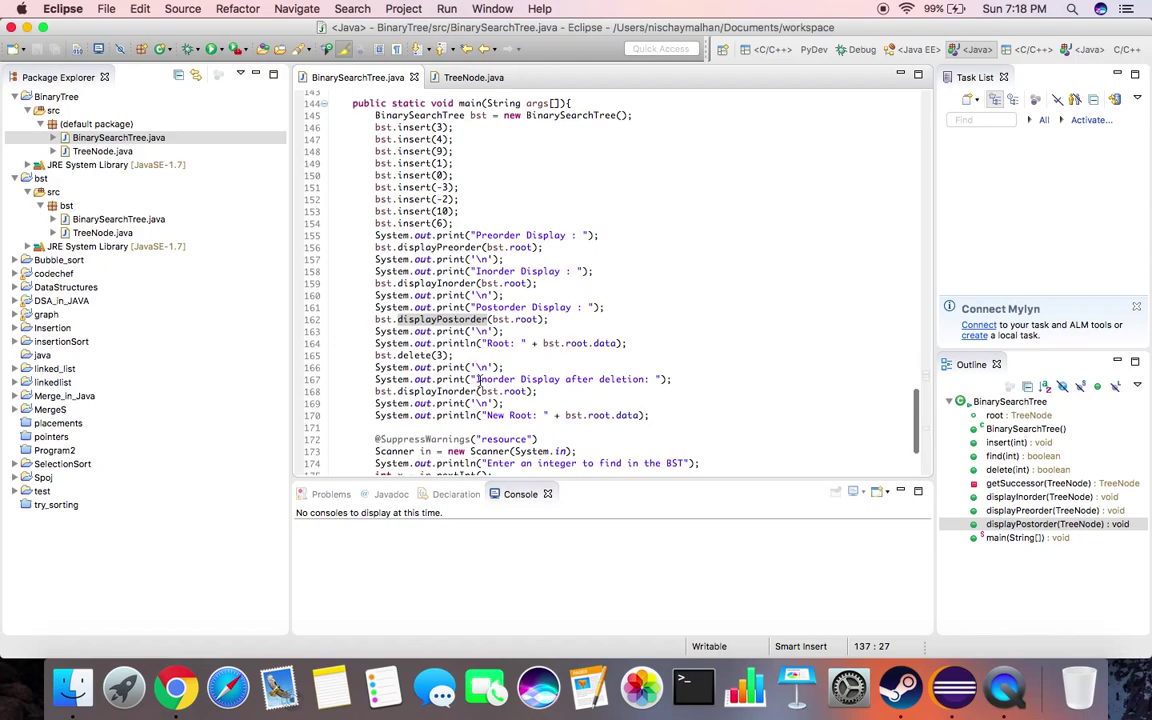
mouse_move(562, 367)
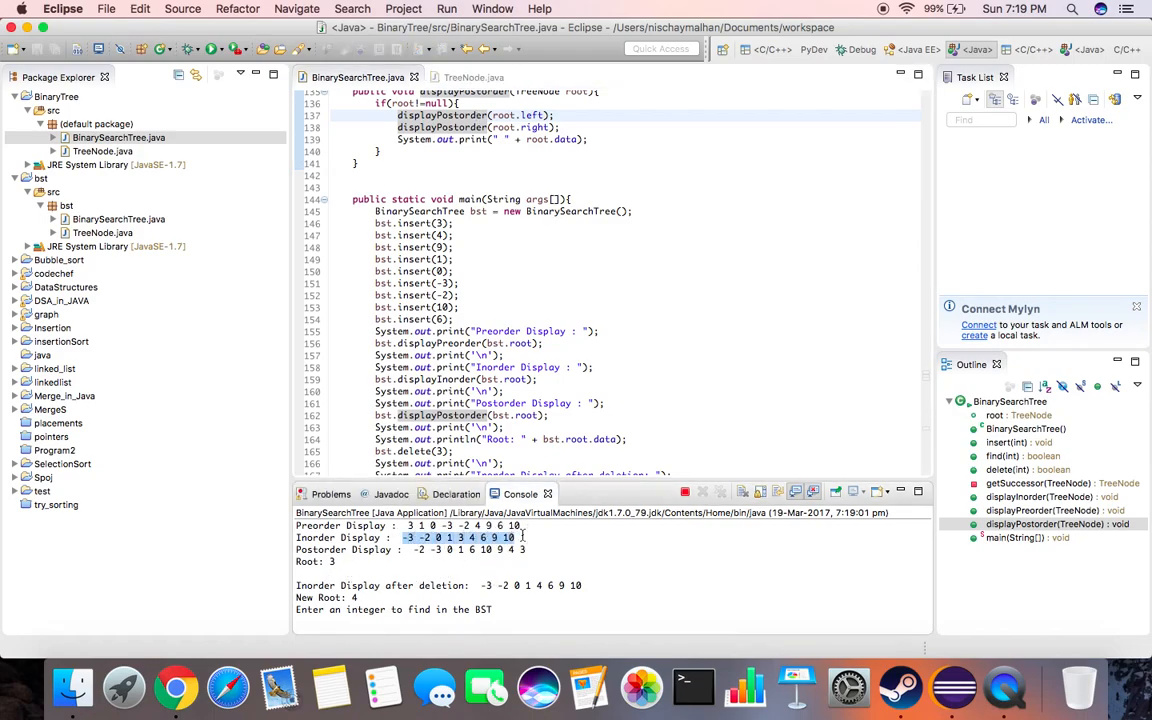
Step: Review the traversal and deletion output in the Console and search for 11
scroll(down, 3)
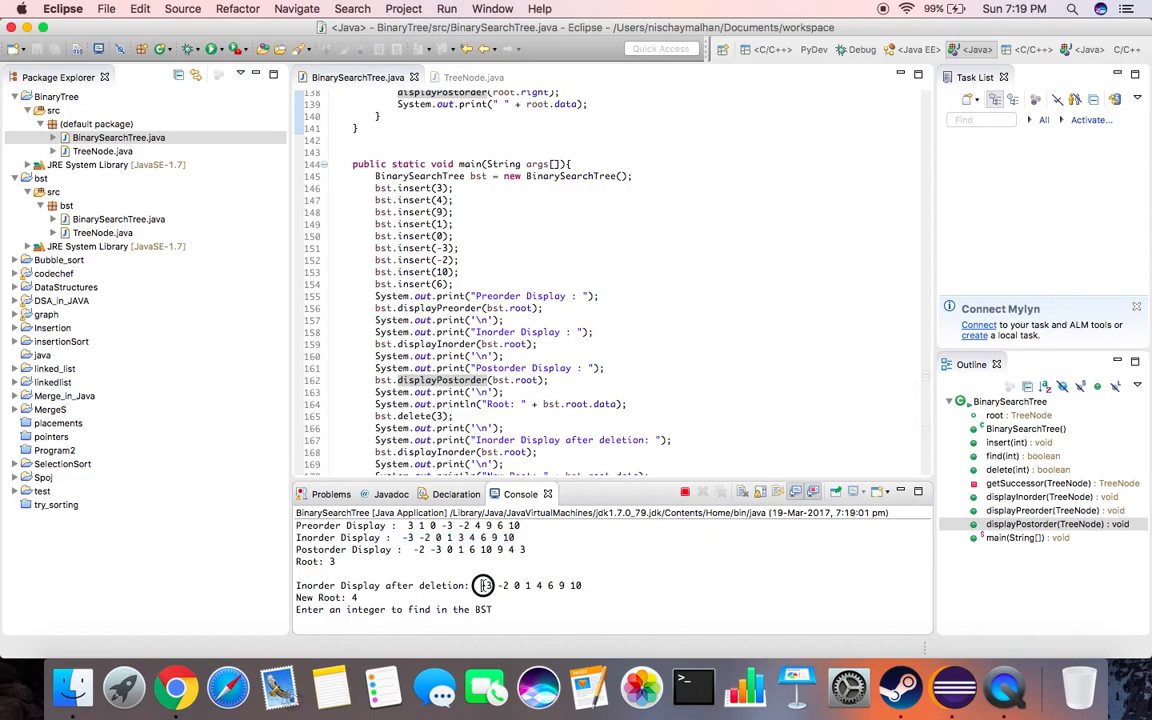
drag(483, 585, 583, 585)
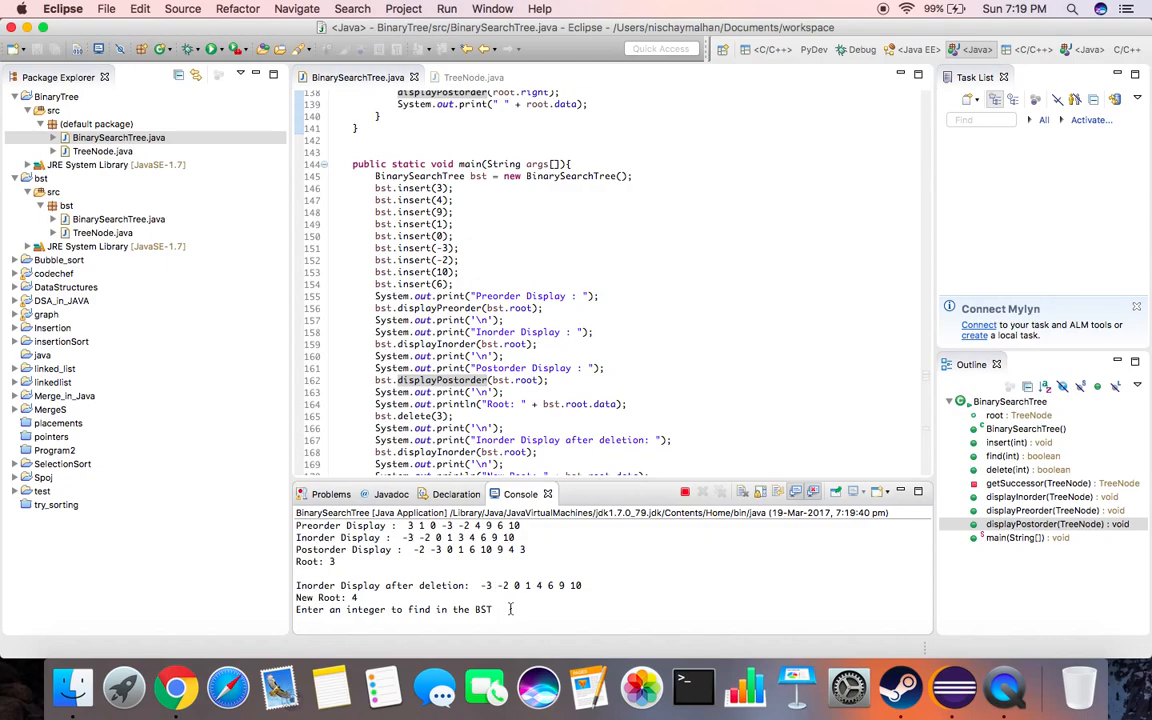
text(11)
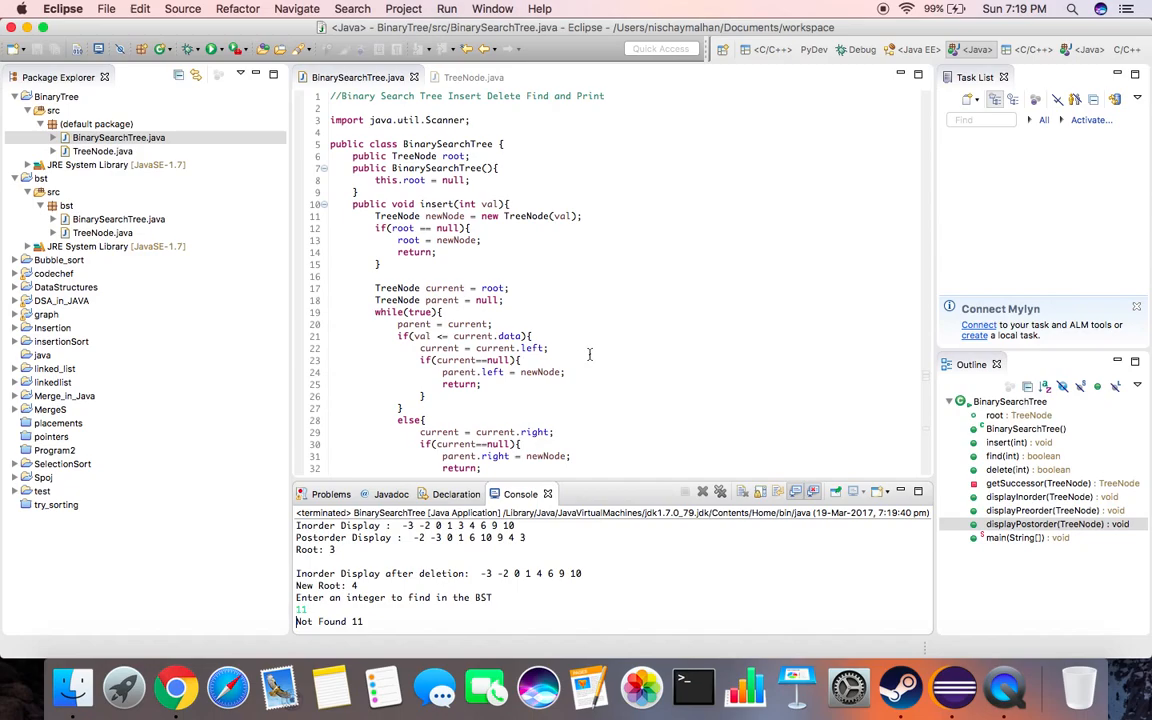
mouse_move(584, 351)
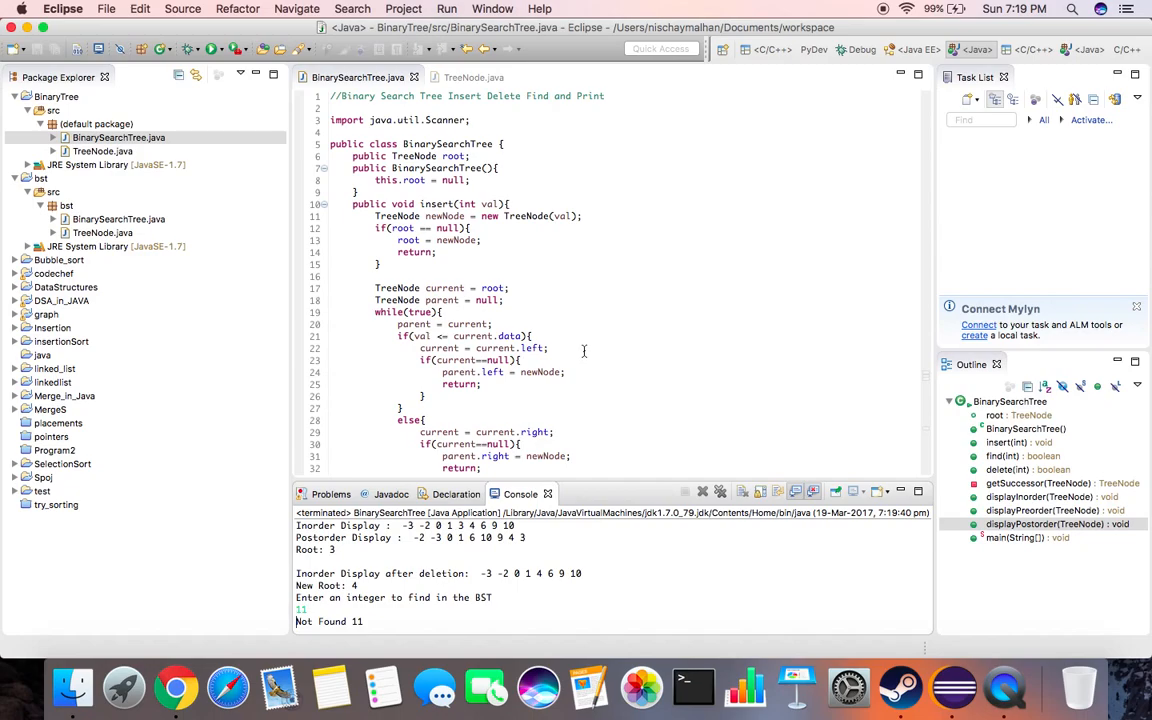
mouse_move(601, 280)
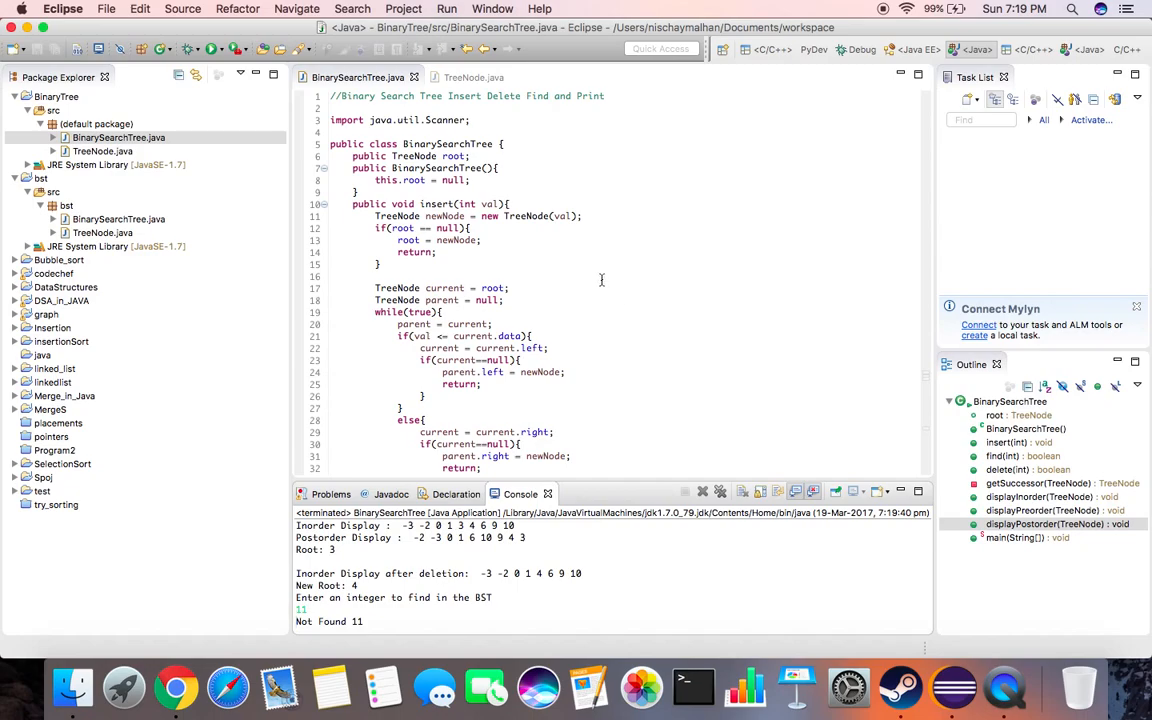
mouse_move(815, 385)
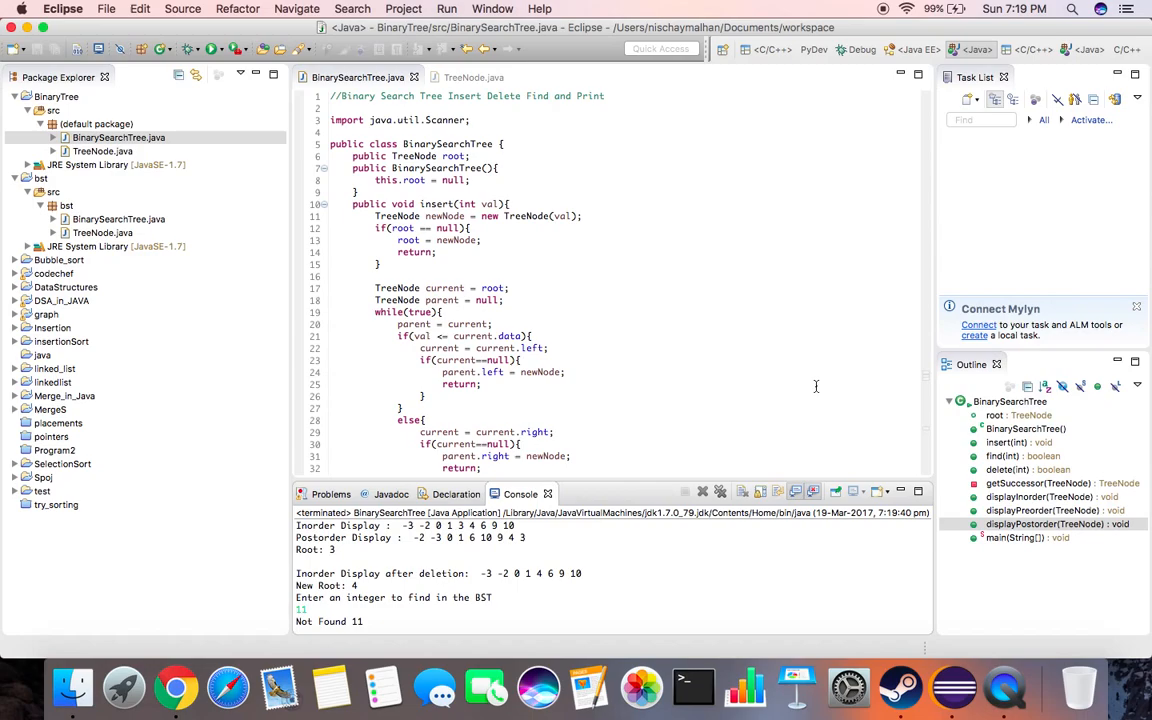
mouse_move(995, 693)
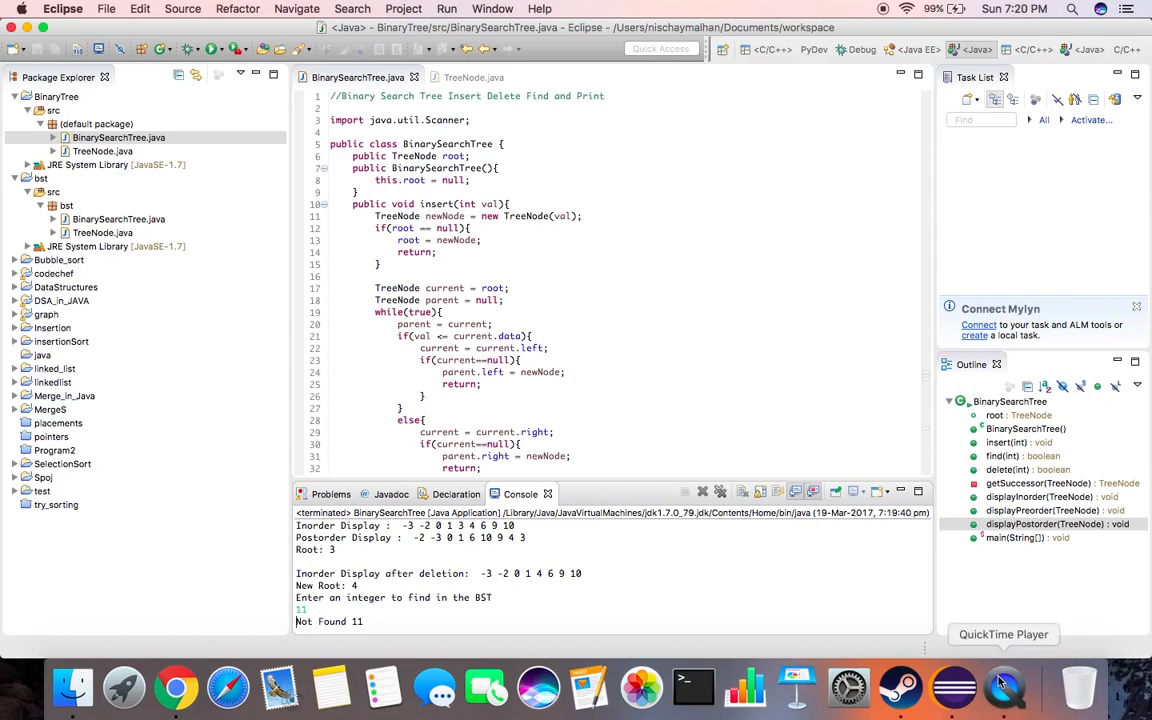